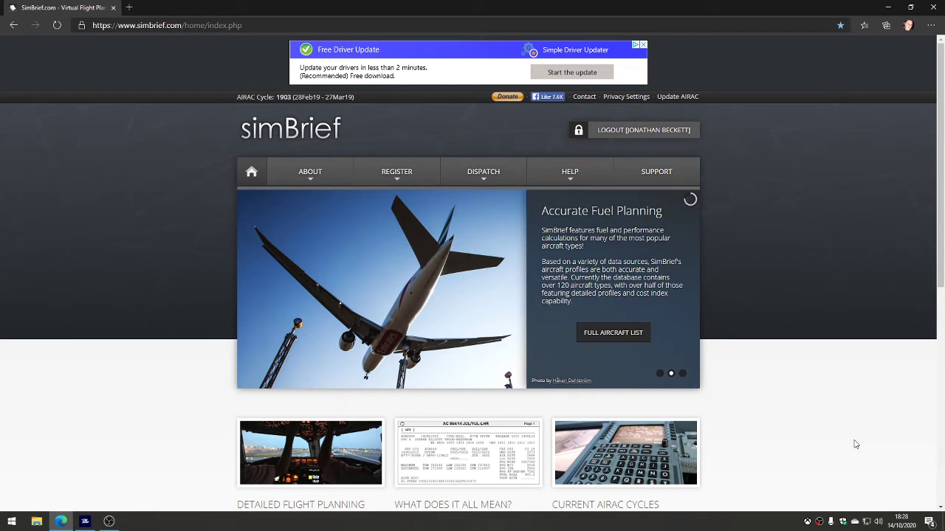
{"action": "mouse_move", "coordinate": [853, 440]}
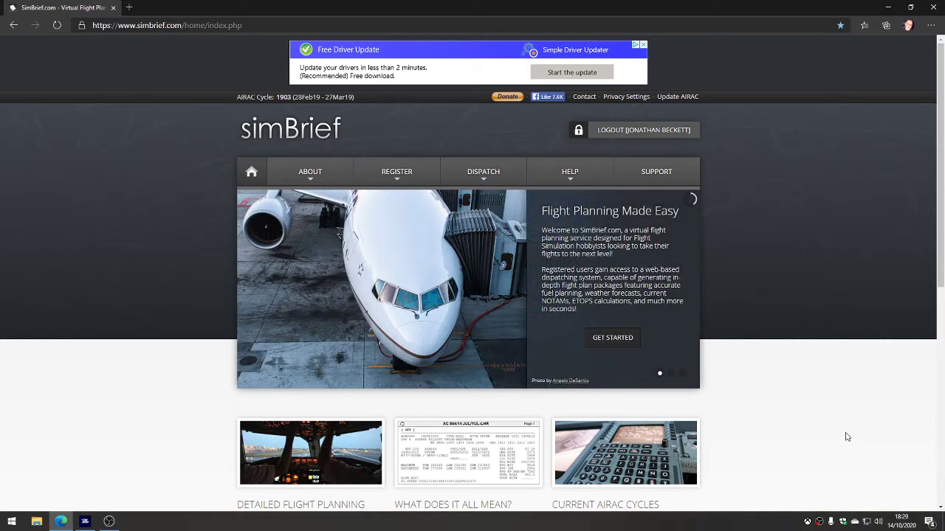
{"action": "mouse_move", "coordinate": [824, 384]}
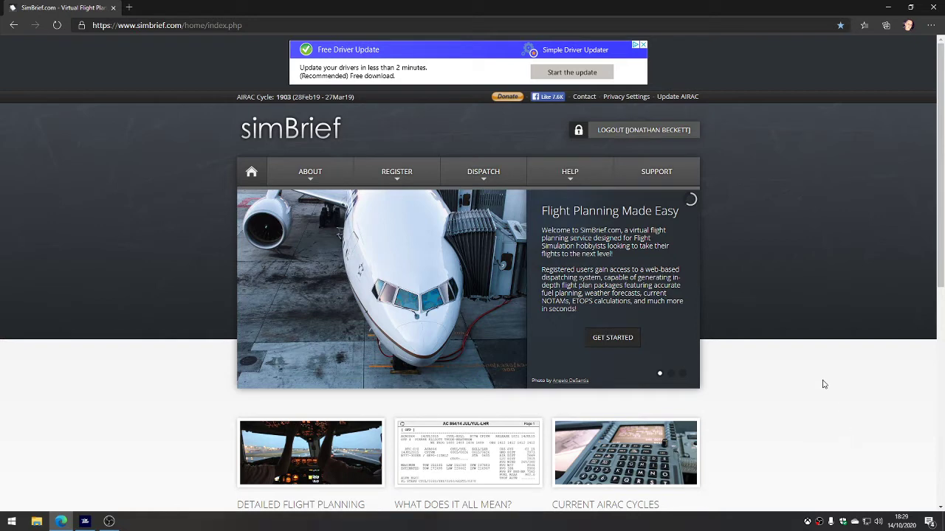
{"action": "mouse_move", "coordinate": [596, 262]}
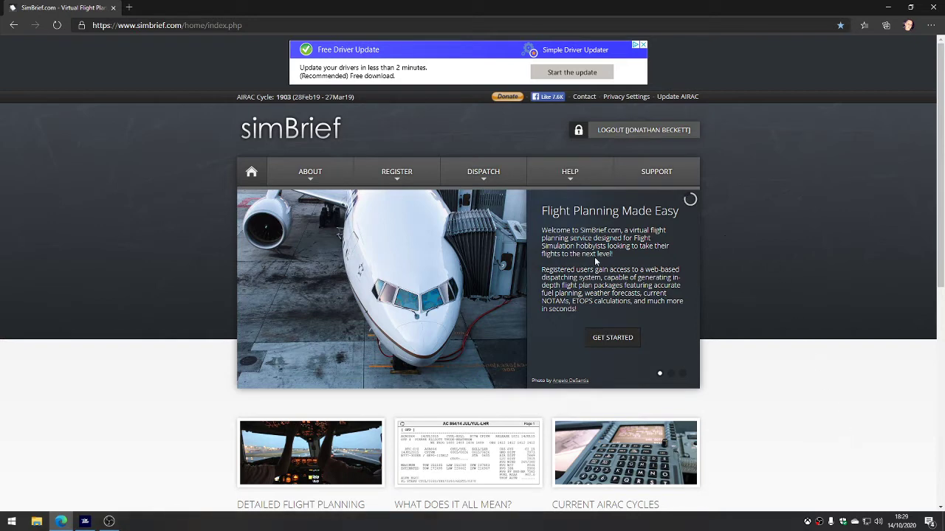
- Go to Dispatch and show My Fleet with its saved airframes
{"action": "left_click", "coordinate": [483, 171]}
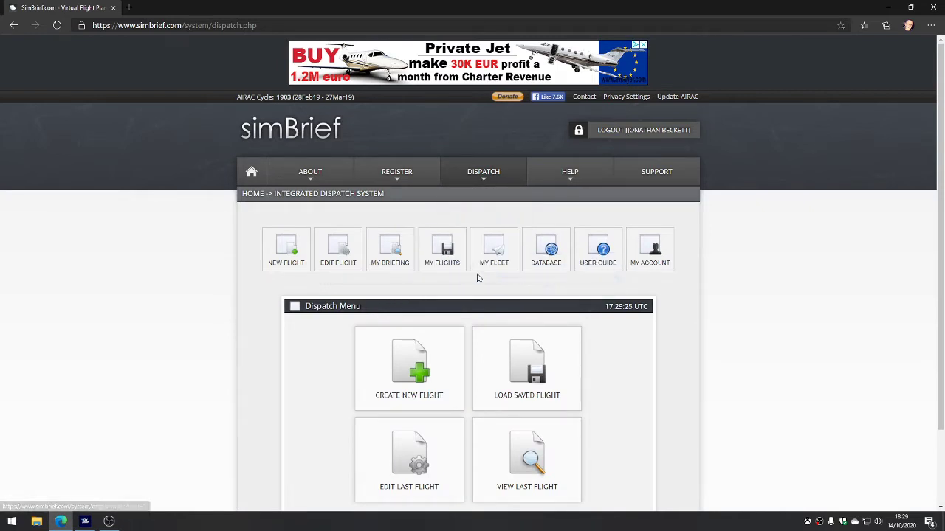
{"action": "left_click", "coordinate": [493, 248]}
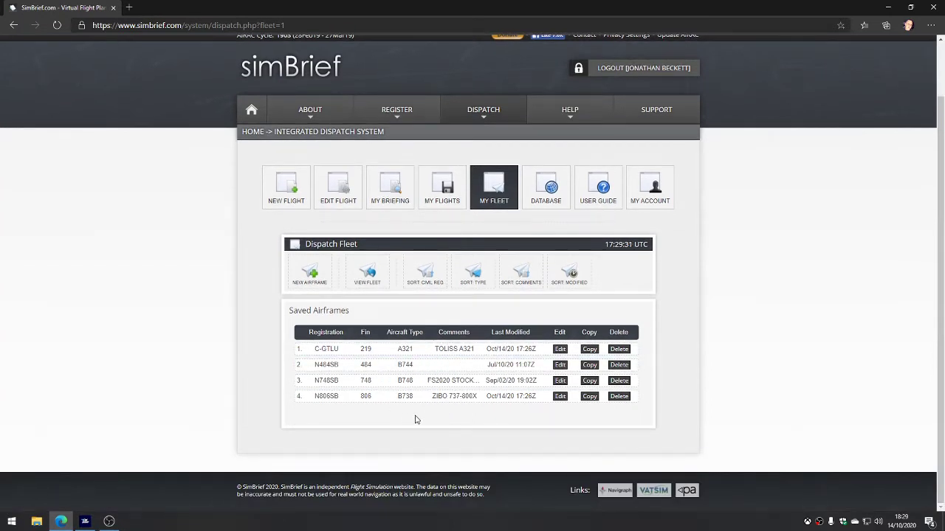
{"action": "mouse_move", "coordinate": [404, 410]}
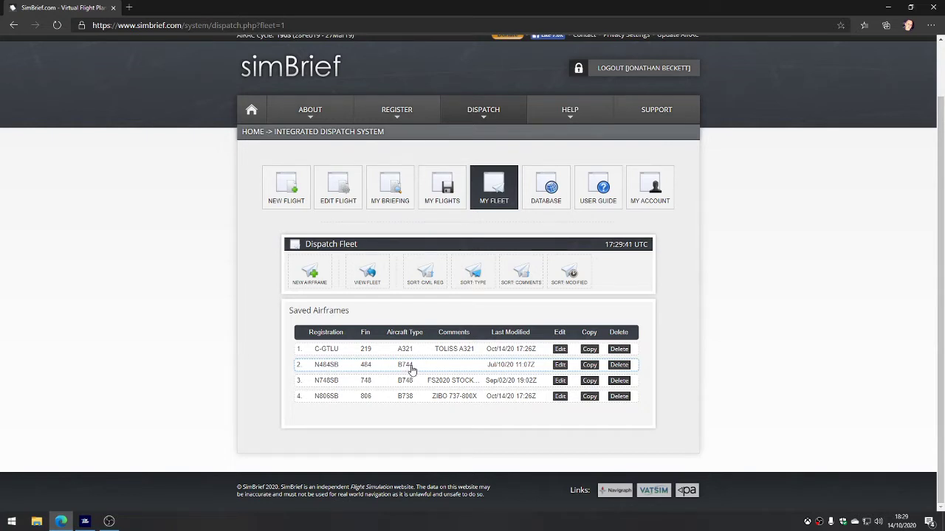
- Edit the B744 N484SB airframe, enter X-PLANE as its comment and save it
{"action": "left_click", "coordinate": [560, 365]}
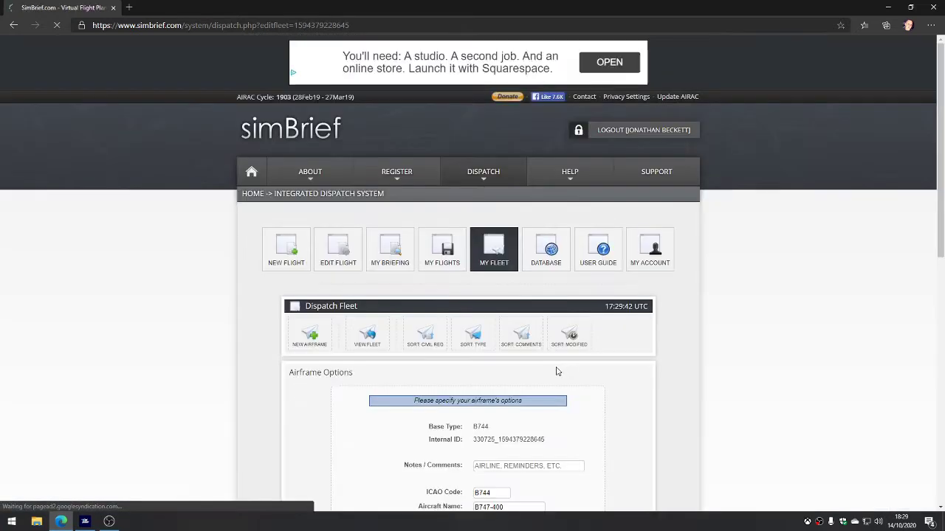
{"action": "scroll", "scroll_direction": "down", "scroll_amount": 3}
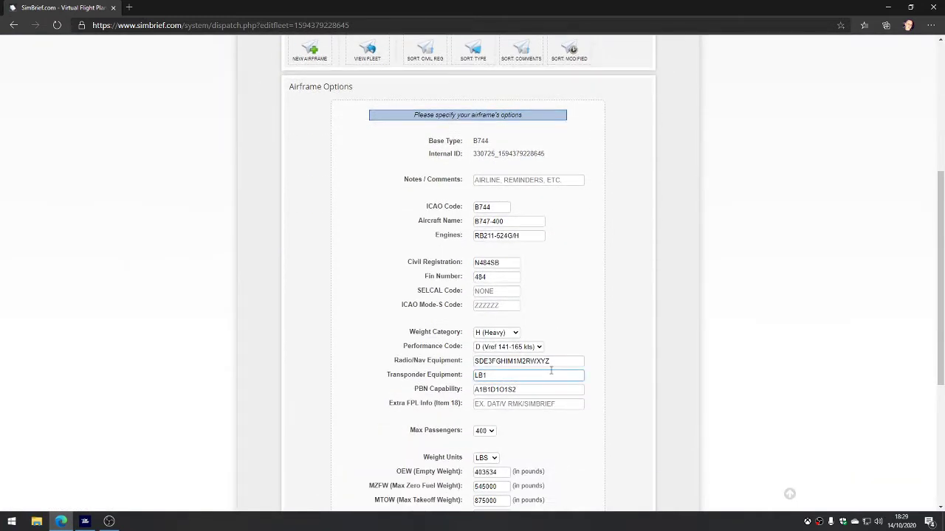
{"action": "left_click", "coordinate": [528, 180]}
{"action": "type", "text": "X-PLAN"}
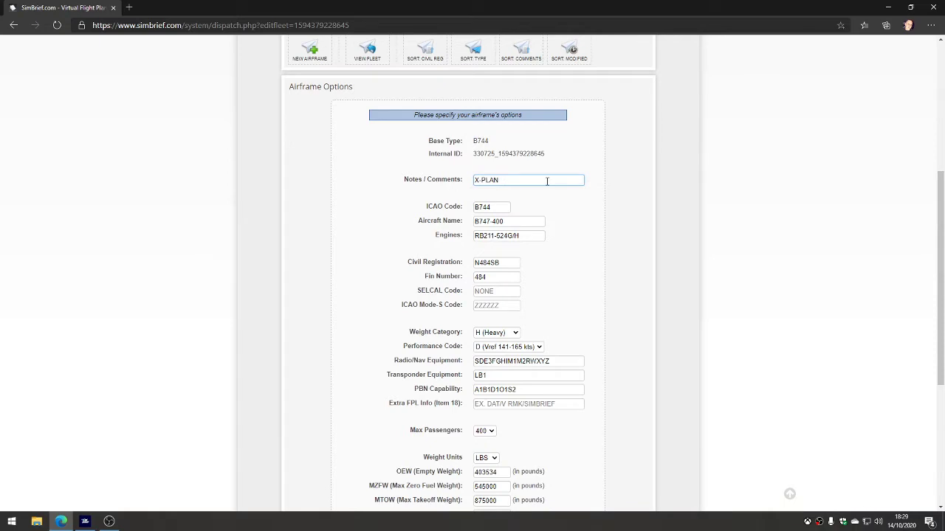
{"action": "scroll", "scroll_direction": "down", "scroll_amount": 3}
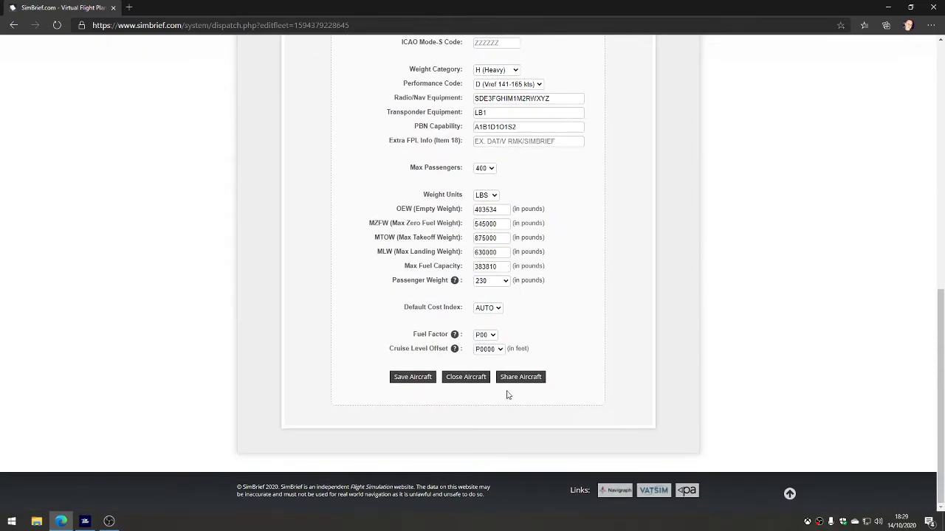
{"action": "left_click", "coordinate": [412, 378]}
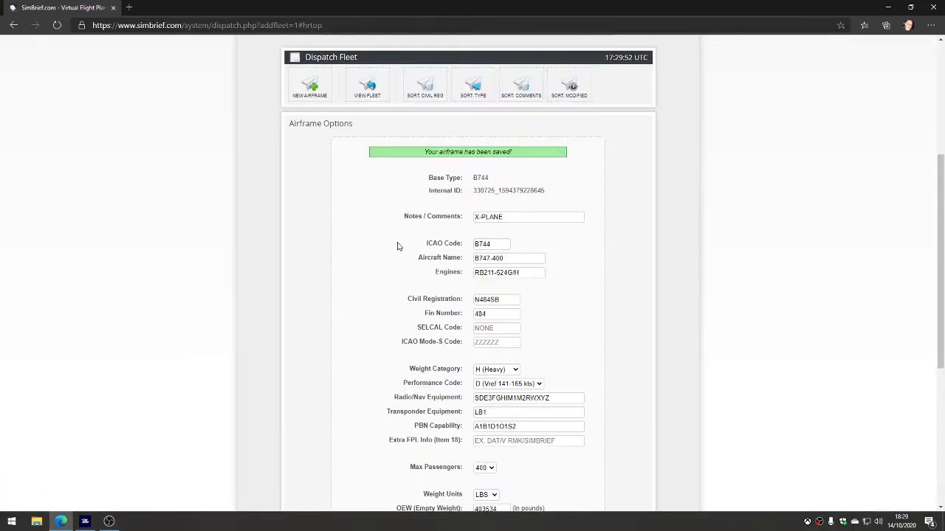
{"action": "scroll", "scroll_direction": "up", "scroll_amount": 3}
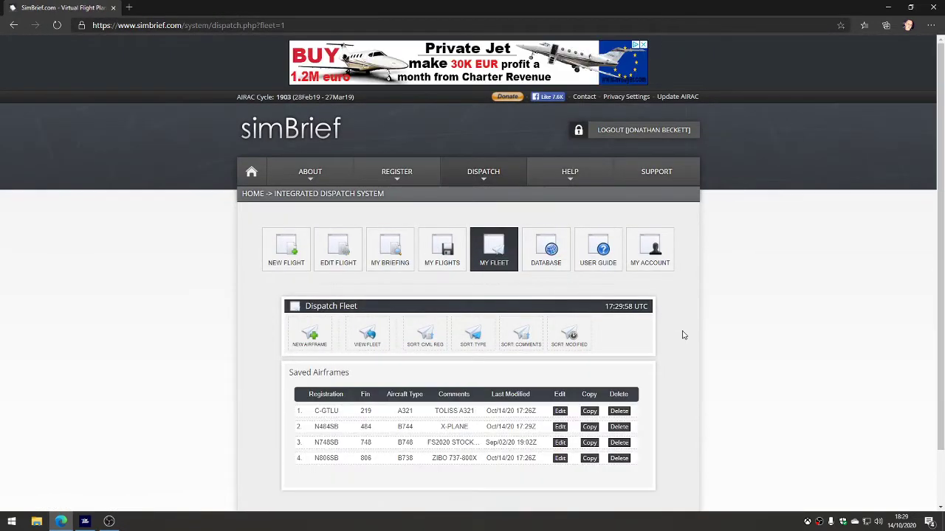
{"action": "scroll", "scroll_direction": "down", "scroll_amount": 3}
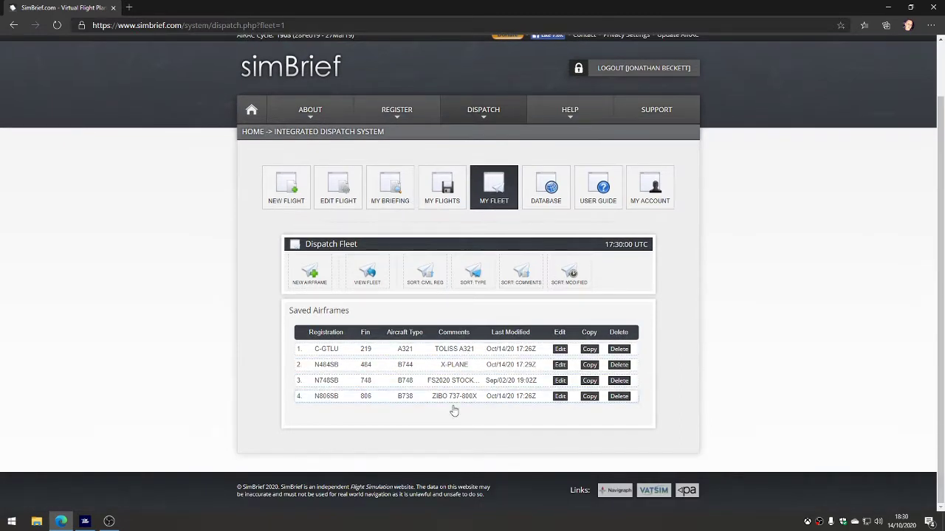
{"action": "mouse_move", "coordinate": [337, 362]}
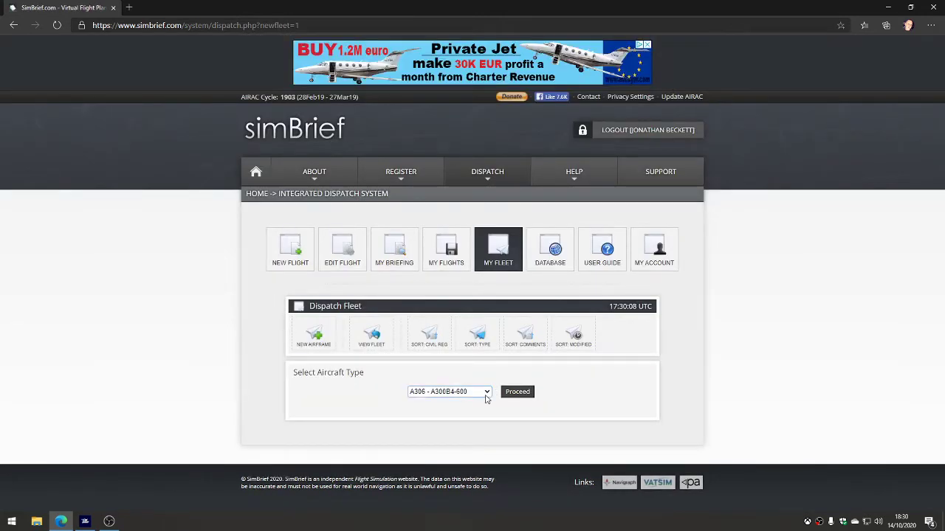
{"action": "left_click", "coordinate": [449, 391]}
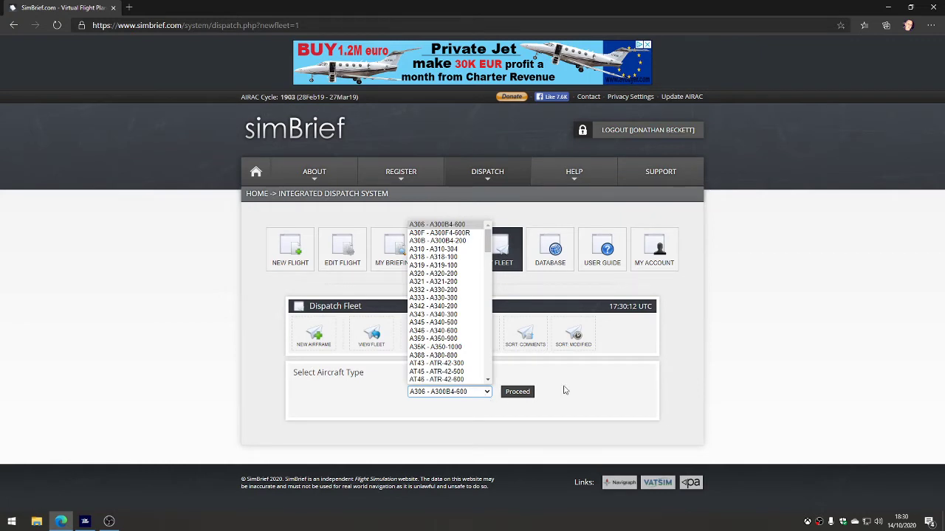
{"action": "mouse_move", "coordinate": [433, 299]}
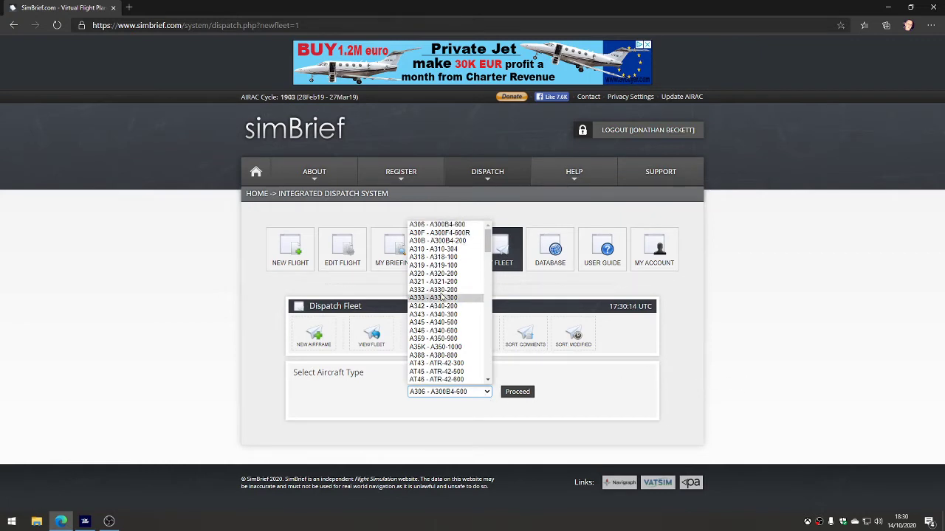
{"action": "scroll", "scroll_direction": "down", "scroll_amount": 3}
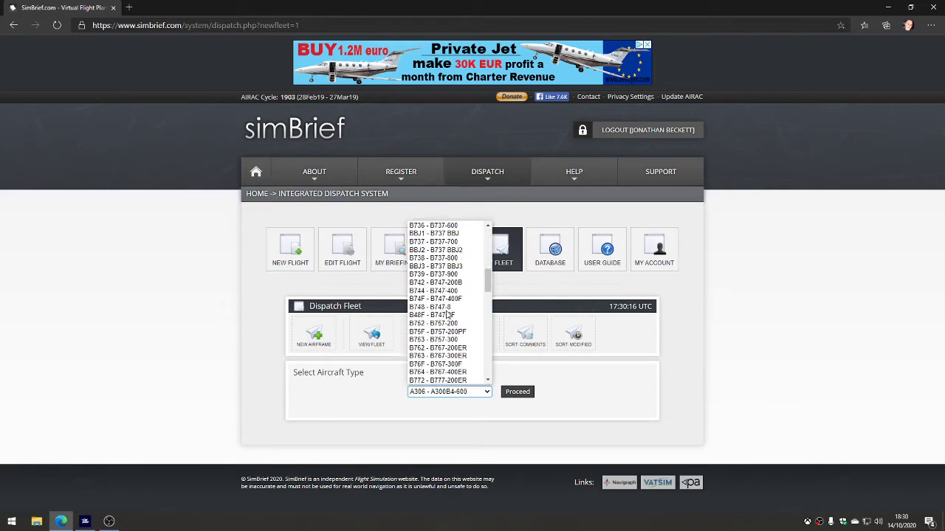
{"action": "scroll", "scroll_direction": "down", "scroll_amount": 3}
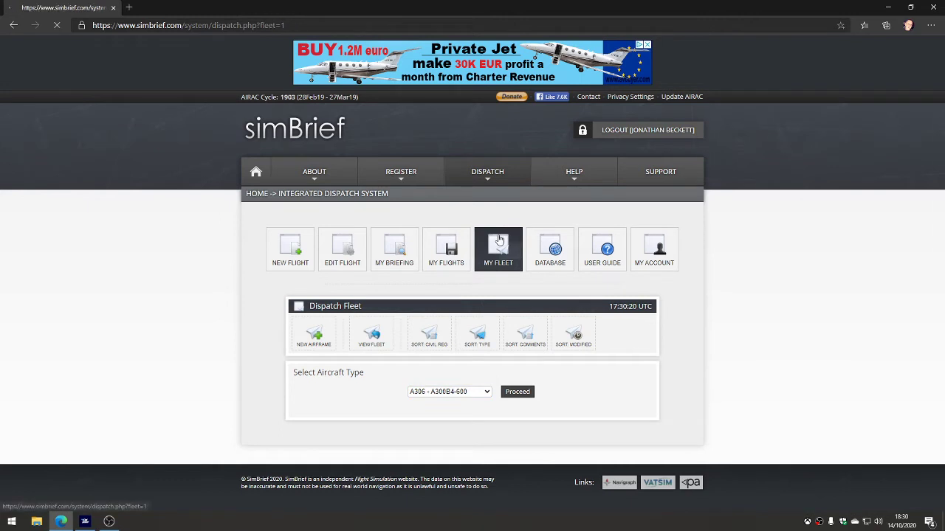
{"action": "left_click", "coordinate": [372, 334]}
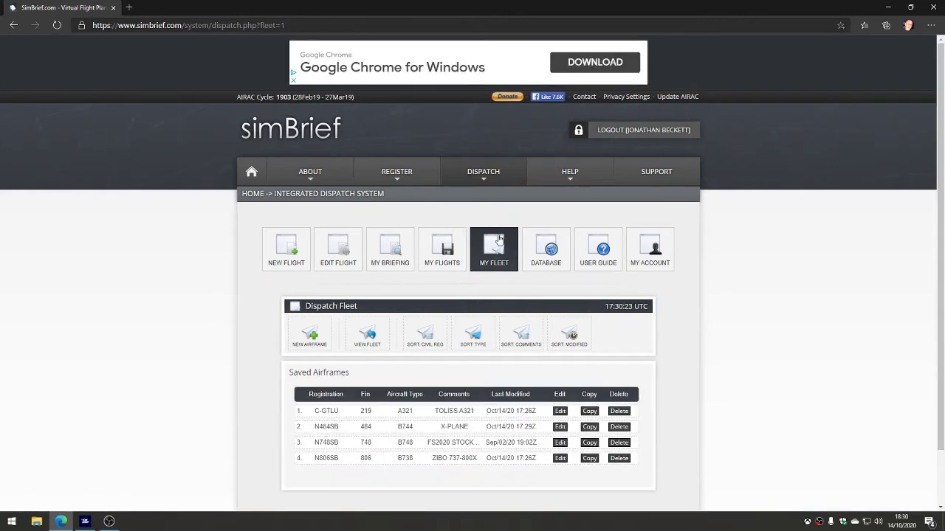
{"action": "mouse_move", "coordinate": [305, 366]}
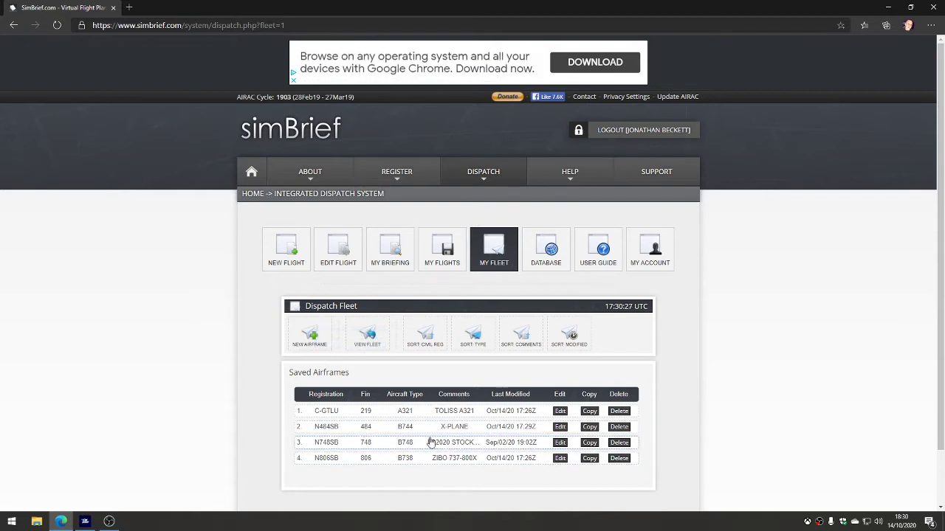
{"action": "mouse_move", "coordinate": [393, 411]}
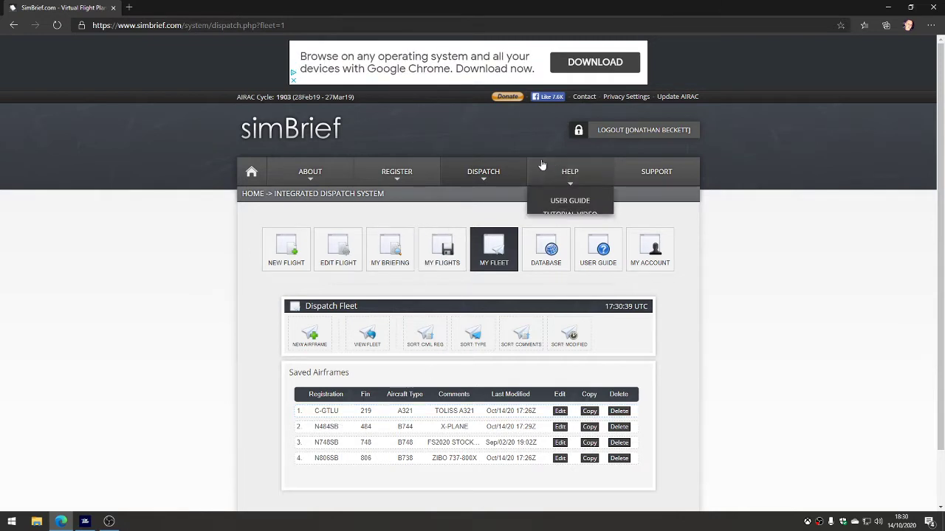
- Start a new flight numbered BAW 123
{"action": "left_click", "coordinate": [484, 171]}
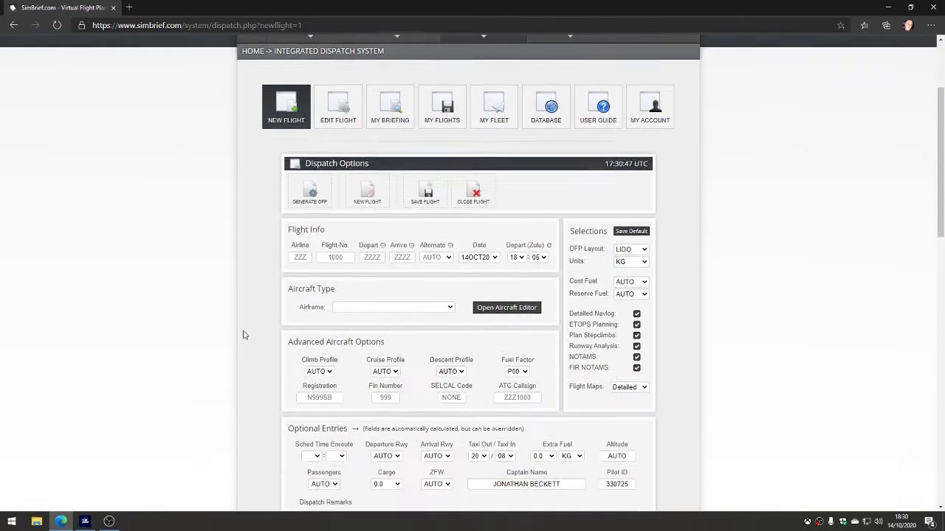
{"action": "left_click", "coordinate": [299, 256]}
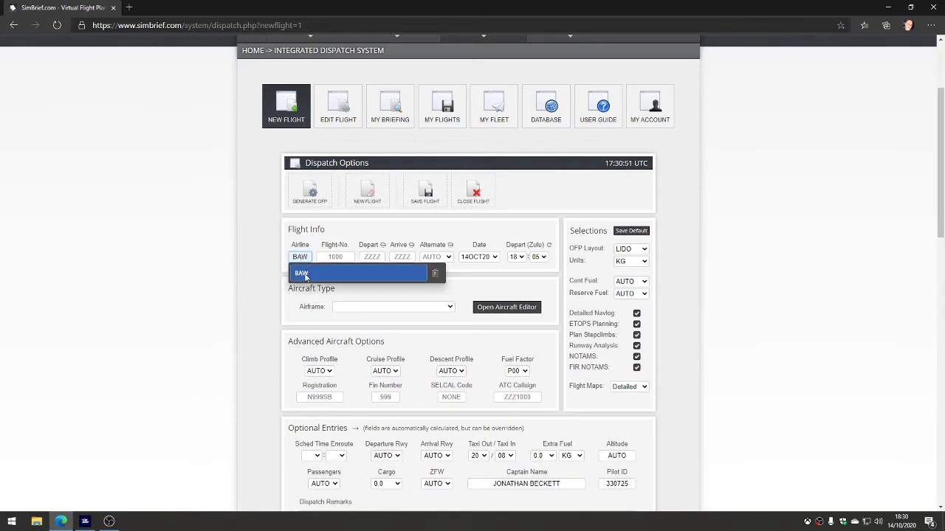
{"action": "left_click", "coordinate": [301, 273]}
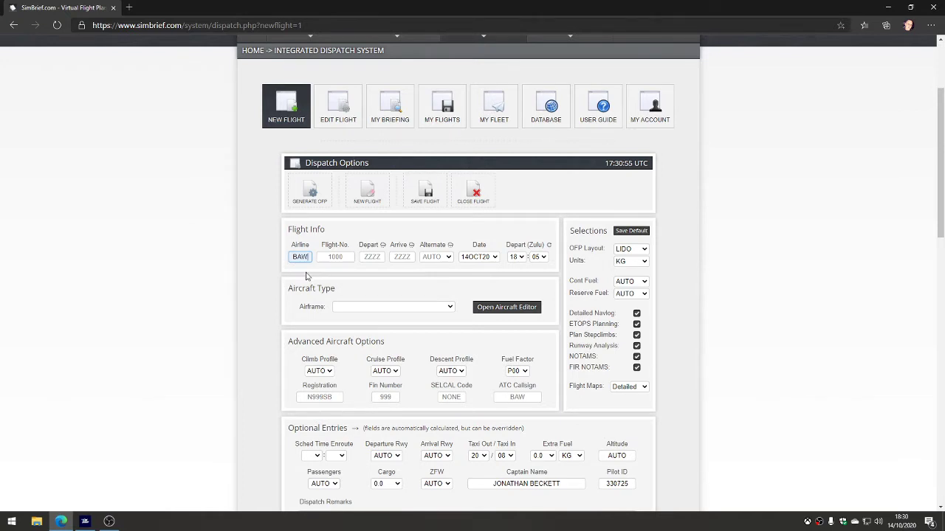
{"action": "type", "text": "123"}
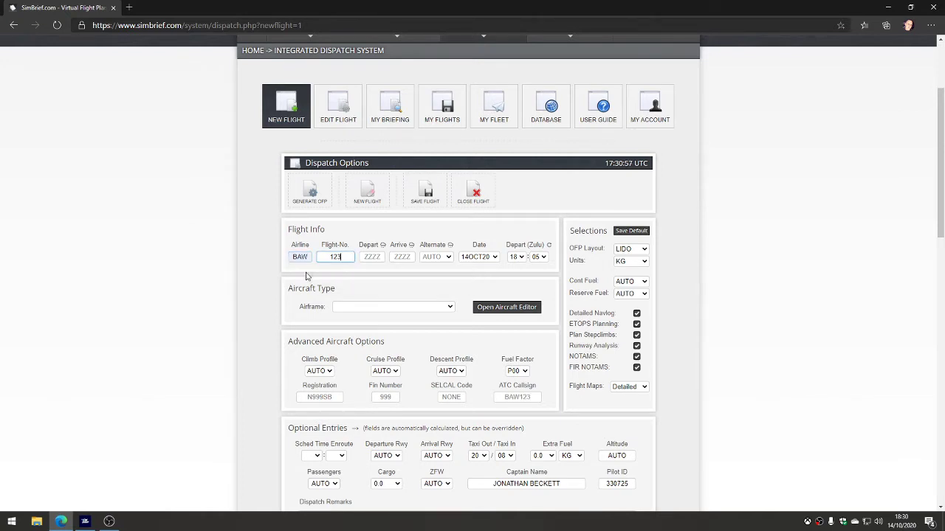
{"action": "left_click", "coordinate": [393, 305]}
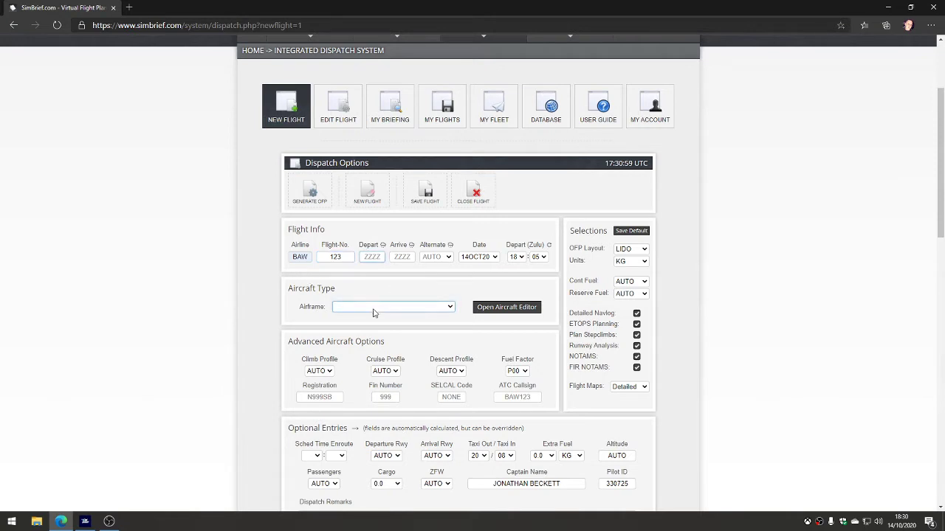
{"action": "mouse_move", "coordinate": [259, 289]}
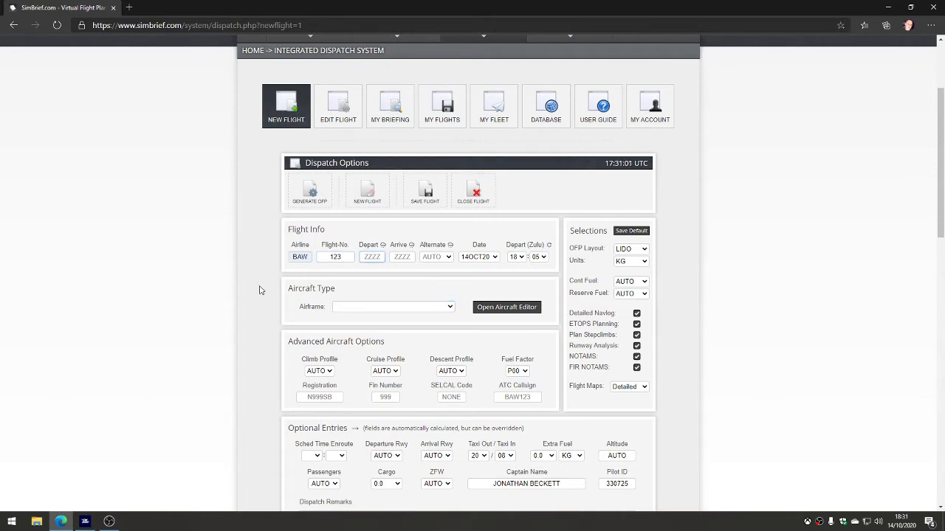
- Enter EGSS, ENTO and ENGM as departure, arrival and alternate, departing 20:00 Zulu
{"action": "type", "text": "EGSS"}
{"action": "left_click", "coordinate": [401, 257]}
{"action": "type", "text": "ENTO"}
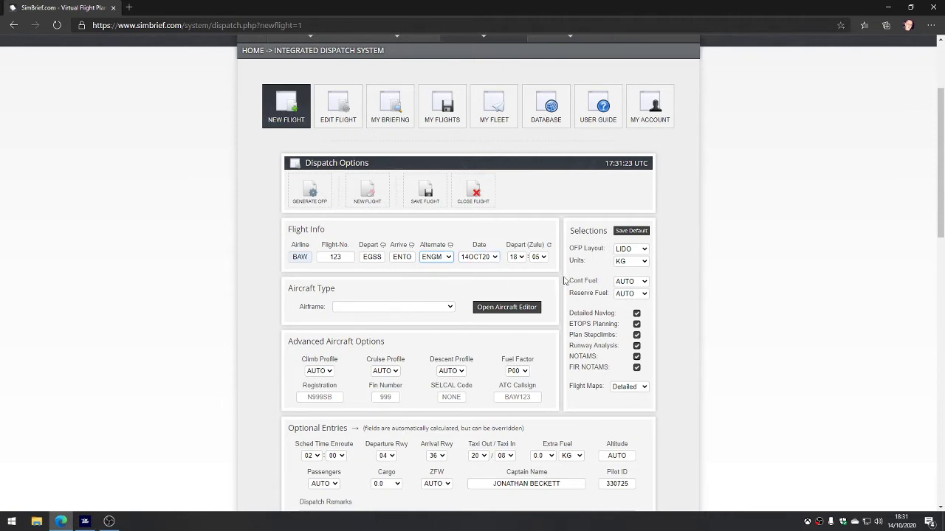
{"action": "left_click", "coordinate": [516, 256]}
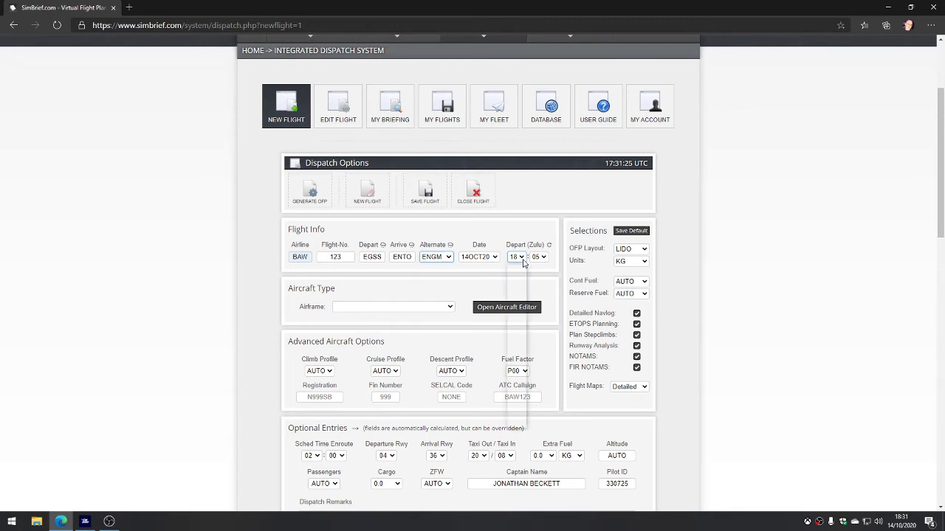
{"action": "left_click", "coordinate": [514, 257]}
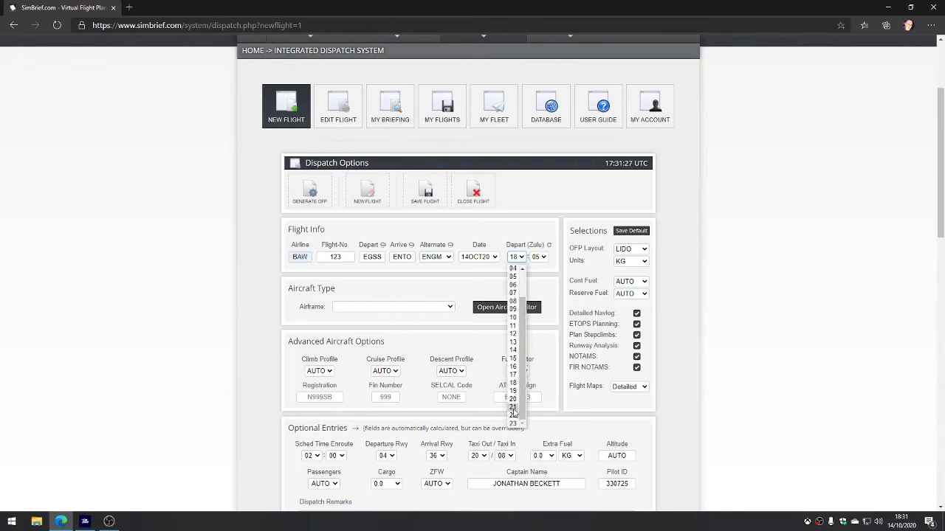
{"action": "left_click", "coordinate": [538, 257]}
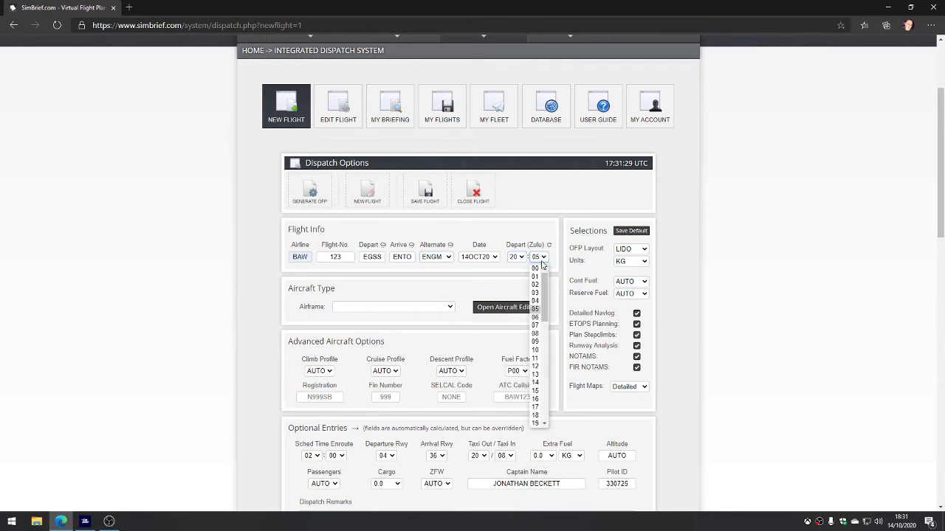
{"action": "left_click", "coordinate": [535, 269]}
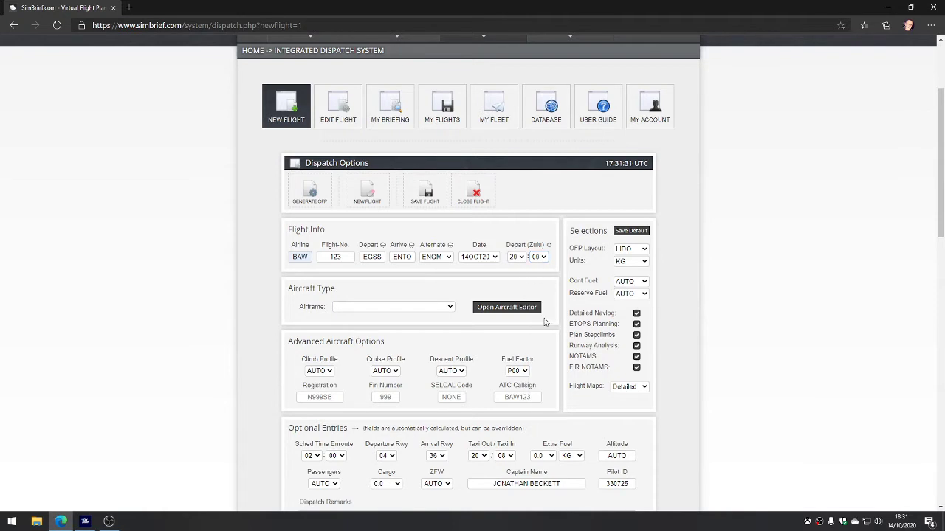
- Bring up the airframe list to choose the N748SB B747-8
{"action": "left_click", "coordinate": [393, 305]}
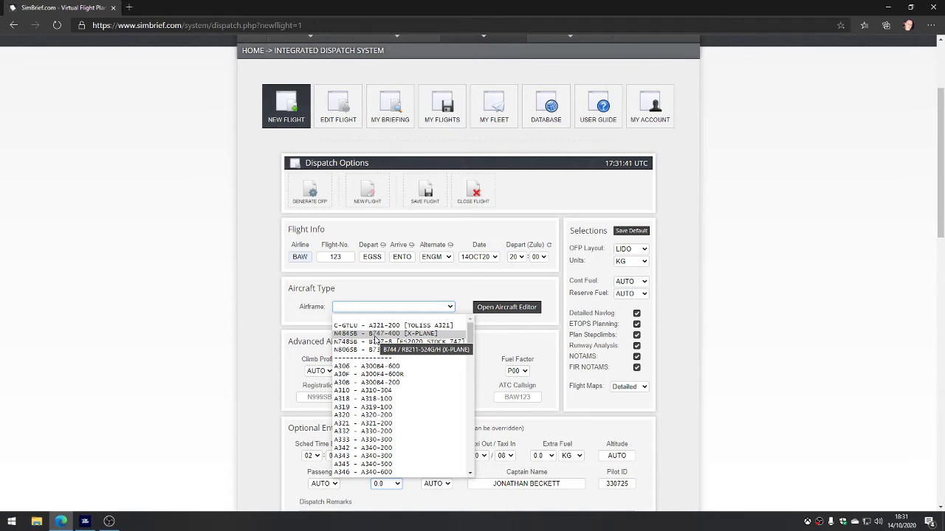
{"action": "mouse_move", "coordinate": [406, 350]}
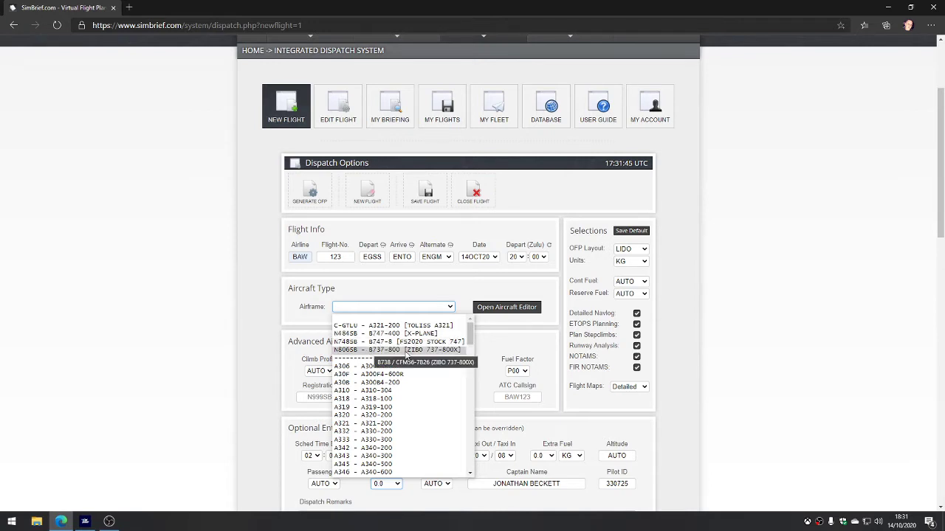
{"action": "mouse_move", "coordinate": [399, 343]}
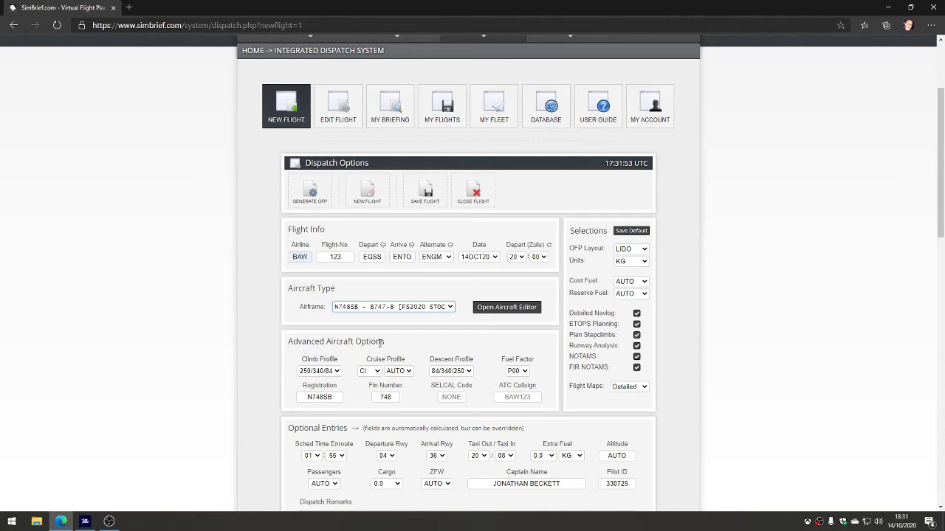
{"action": "scroll", "scroll_direction": "down", "scroll_amount": 3}
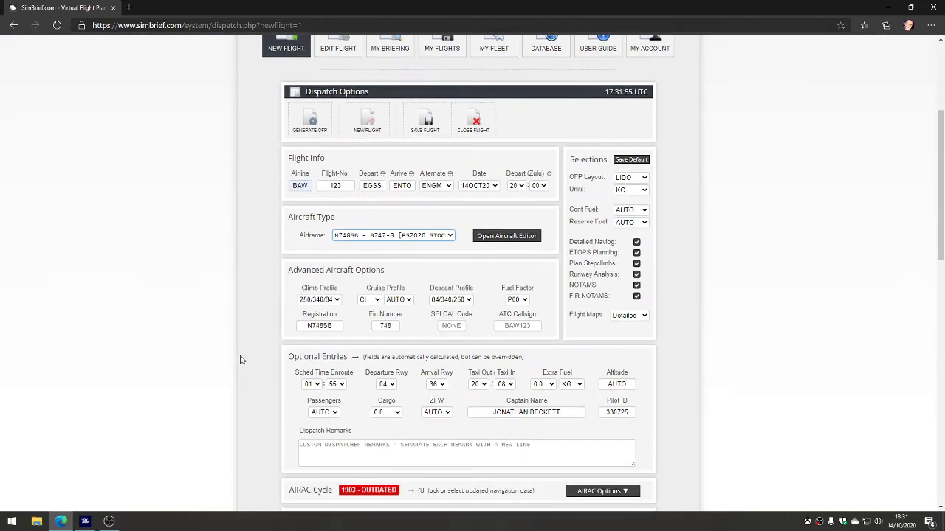
{"action": "scroll", "scroll_direction": "down", "scroll_amount": 3}
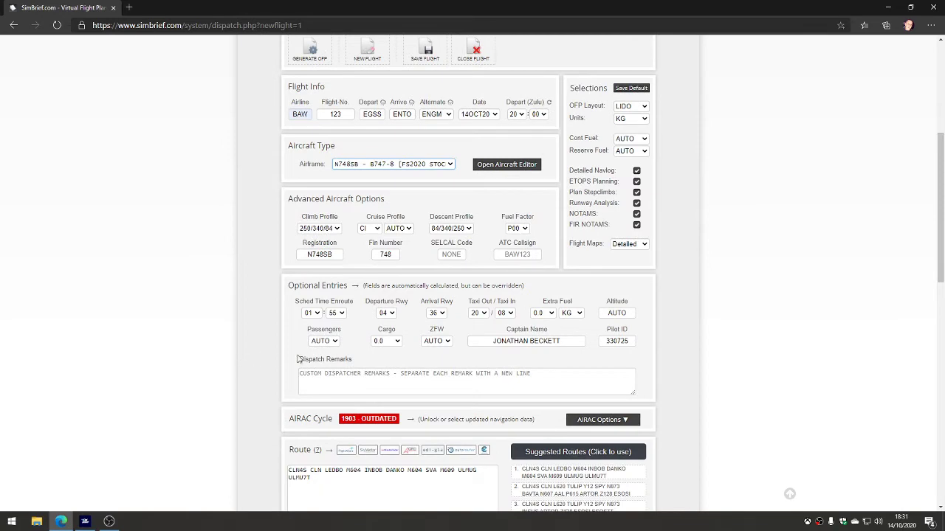
{"action": "scroll", "scroll_direction": "down", "scroll_amount": 3}
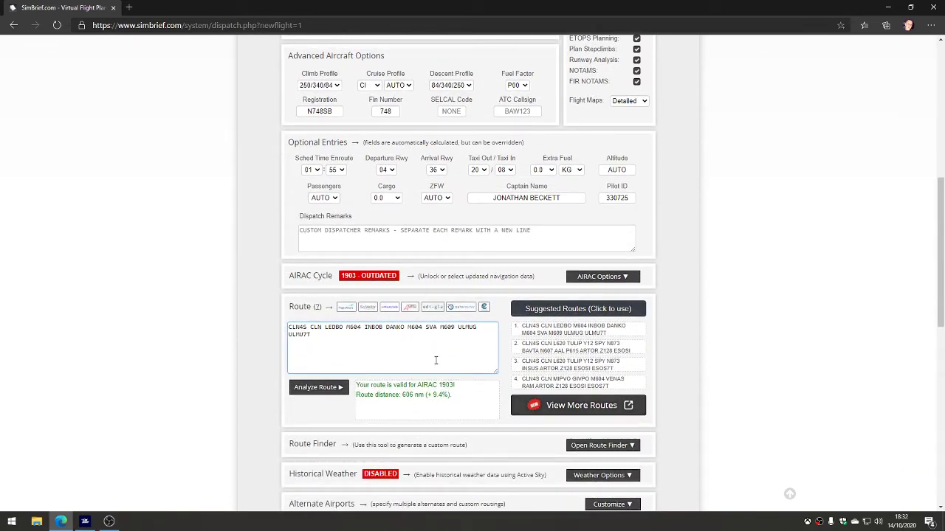
{"action": "scroll", "scroll_direction": "down", "scroll_amount": 3}
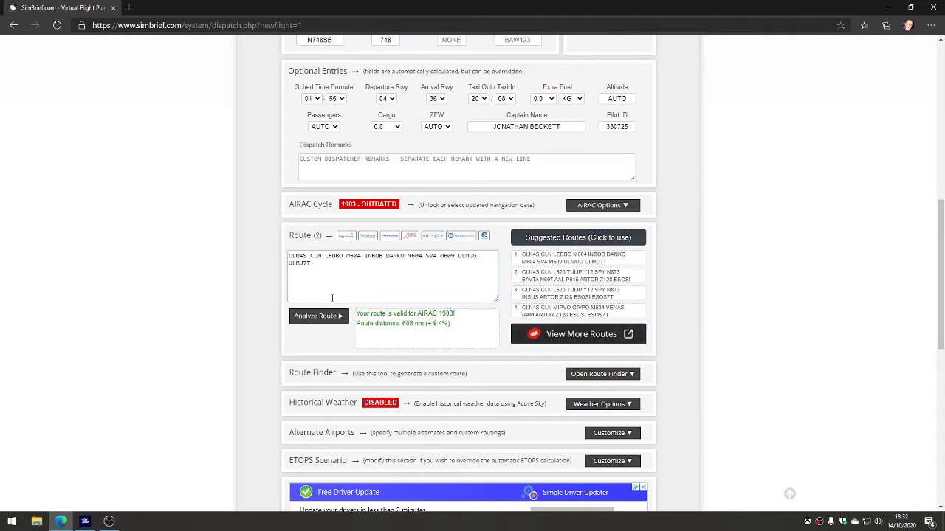
{"action": "mouse_move", "coordinate": [342, 345]}
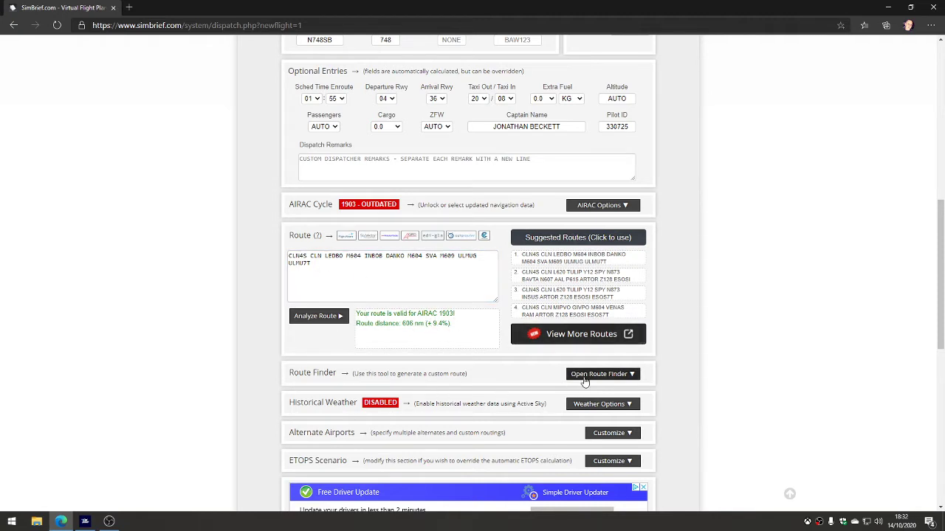
- Expand the Route Finder and view the route map from London toward Norway
{"action": "left_click", "coordinate": [600, 375]}
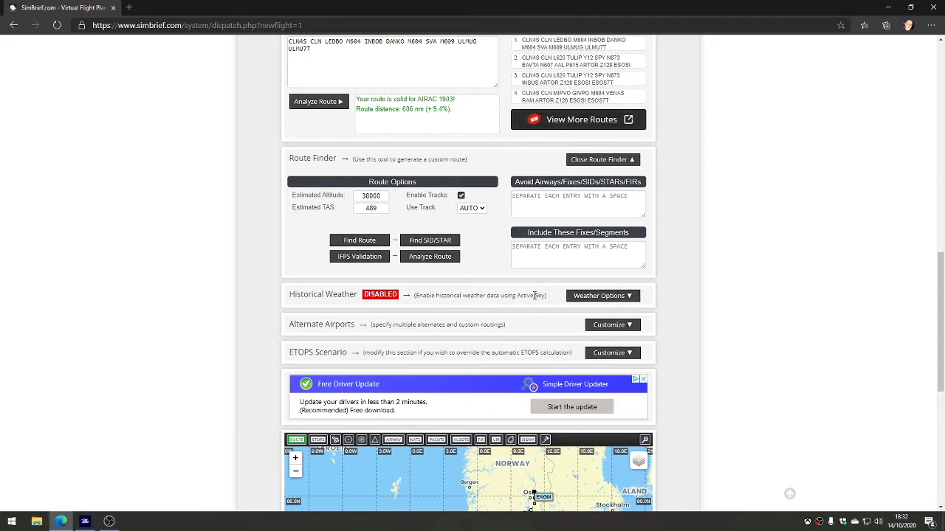
{"action": "mouse_move", "coordinate": [500, 313]}
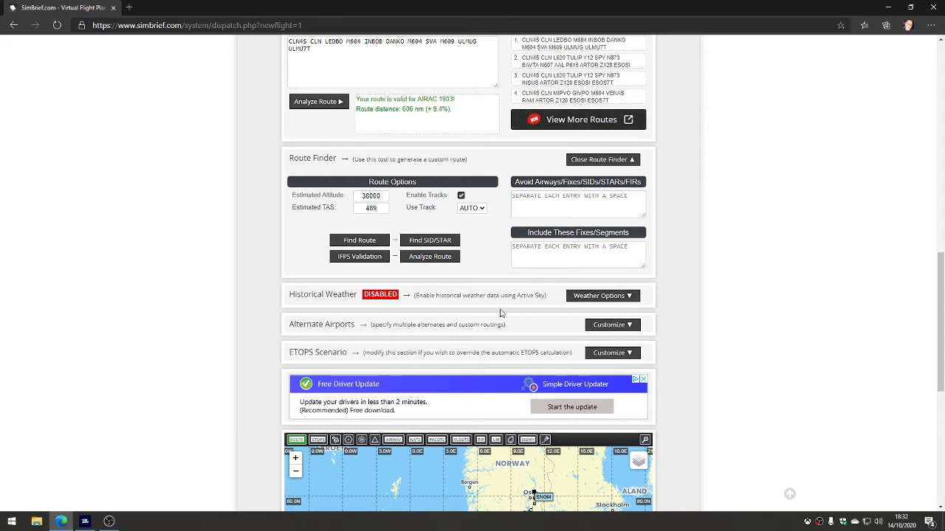
{"action": "scroll", "scroll_direction": "down", "scroll_amount": 3}
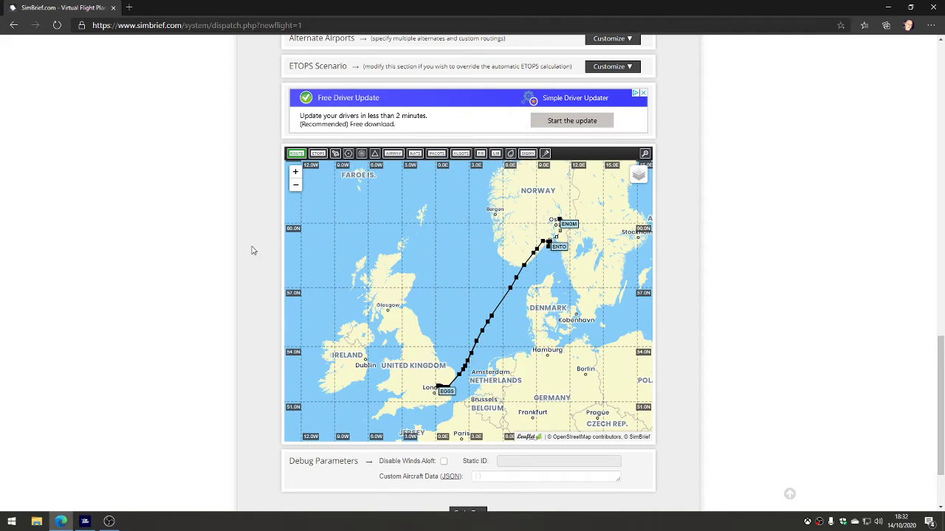
{"action": "scroll", "scroll_direction": "down", "scroll_amount": 3}
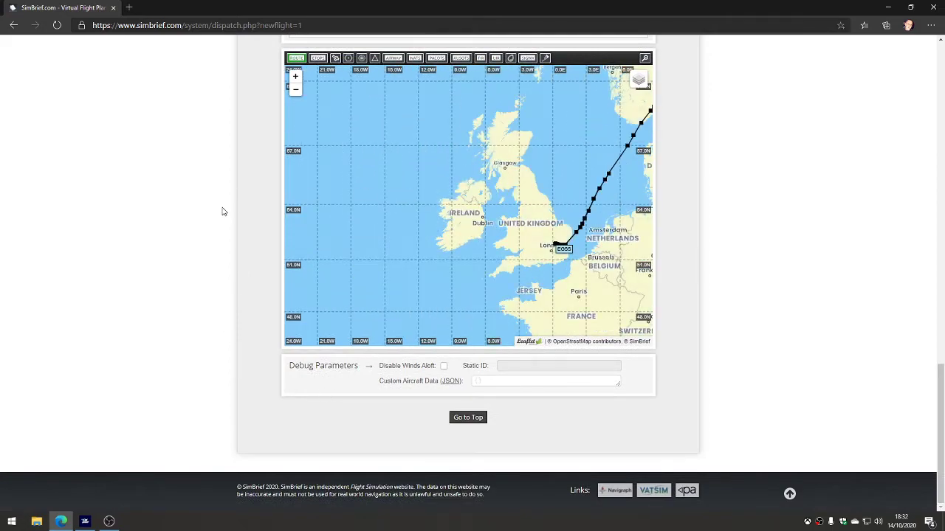
{"action": "scroll", "scroll_direction": "up", "scroll_amount": 3}
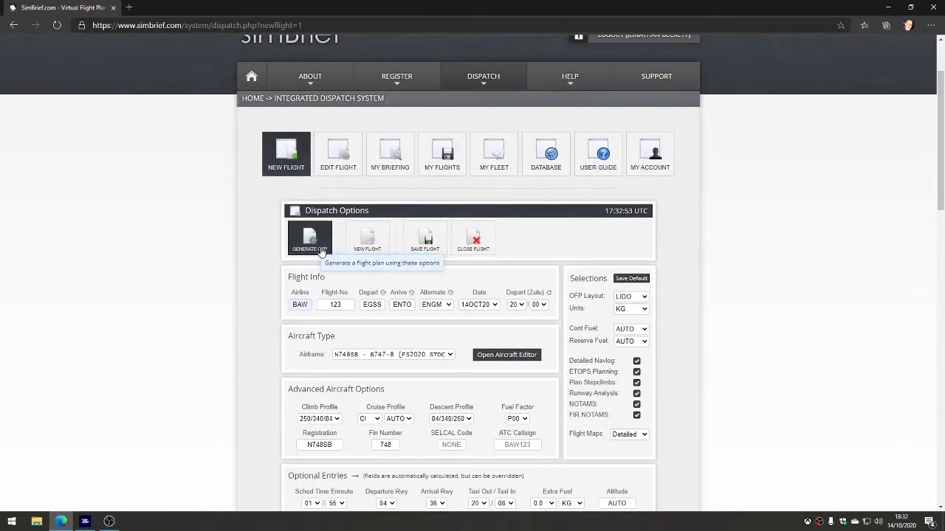
{"action": "mouse_move", "coordinate": [324, 254]}
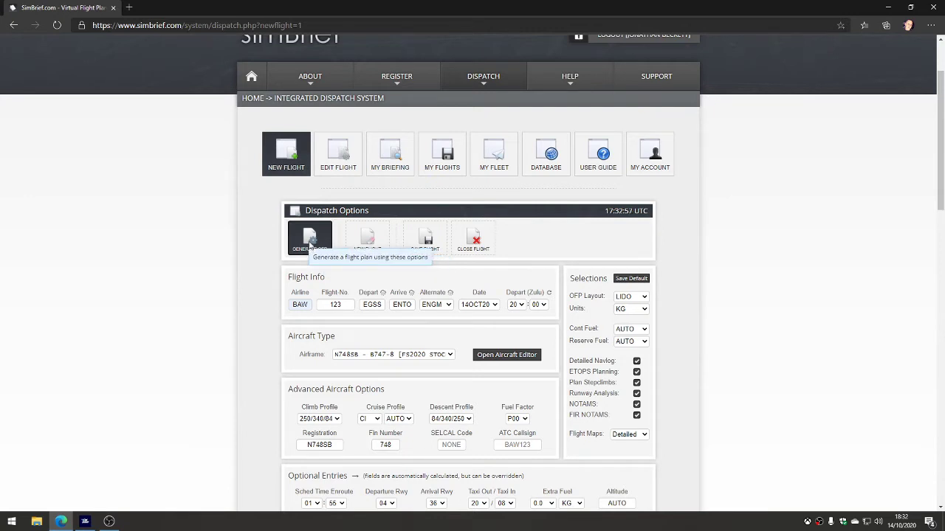
- Generate the OFP for BAW 123 EGSS–ENTO and confirm
{"action": "left_click", "coordinate": [310, 238]}
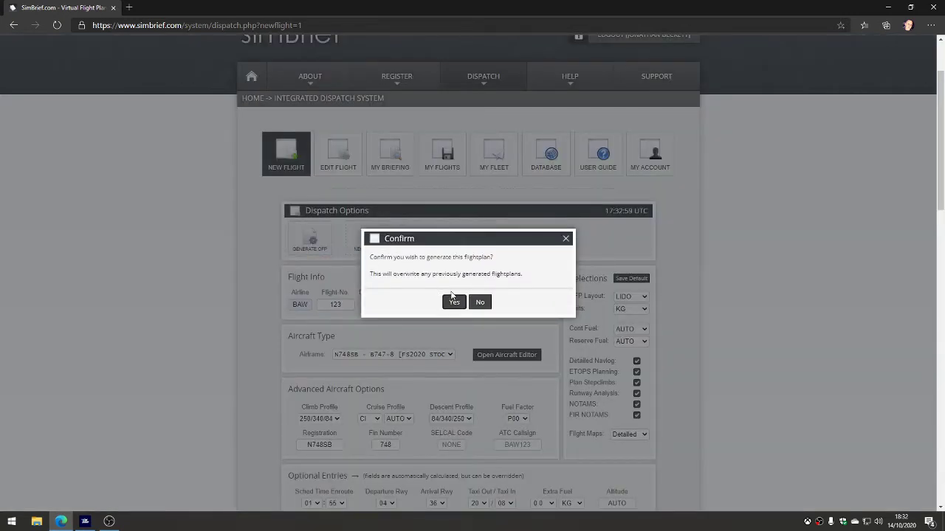
{"action": "left_click", "coordinate": [453, 301]}
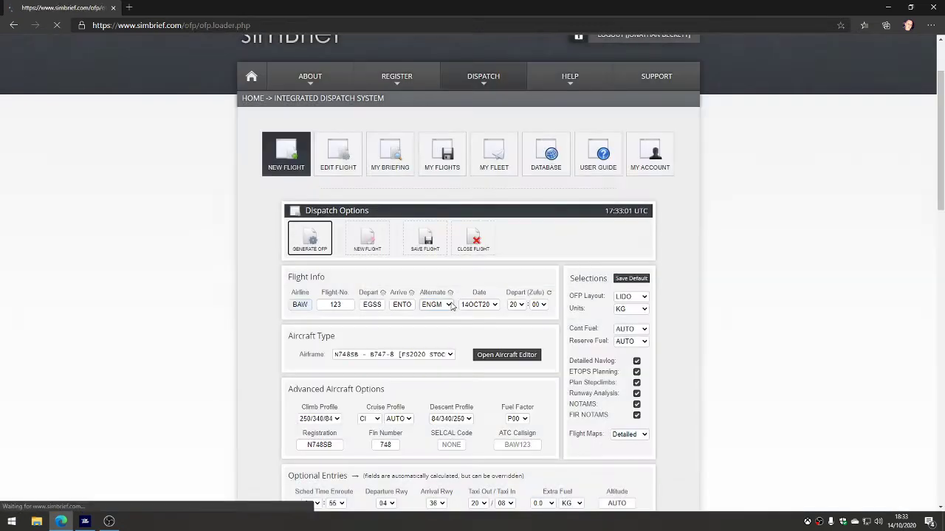
{"action": "left_click", "coordinate": [310, 238]}
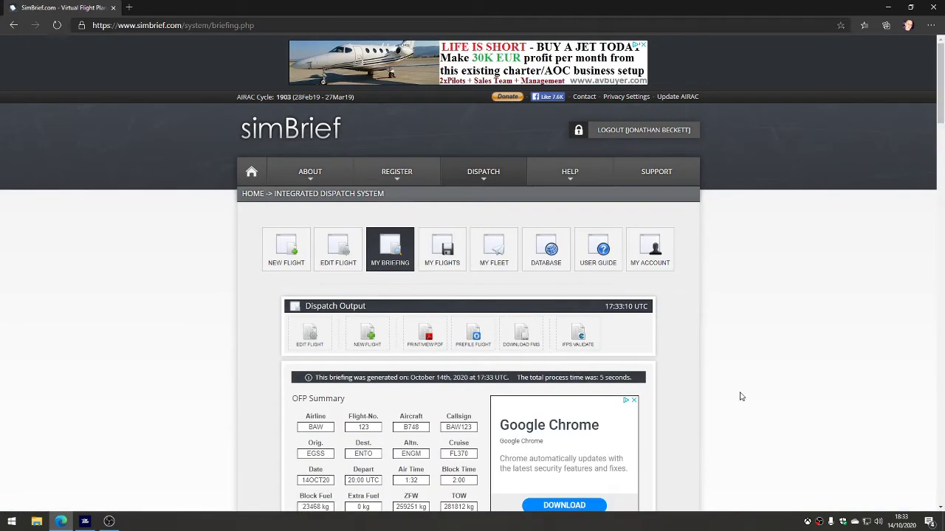
- View the flight plan briefing as a PDF from Dispatch Output
{"action": "scroll", "scroll_direction": "down", "scroll_amount": 3}
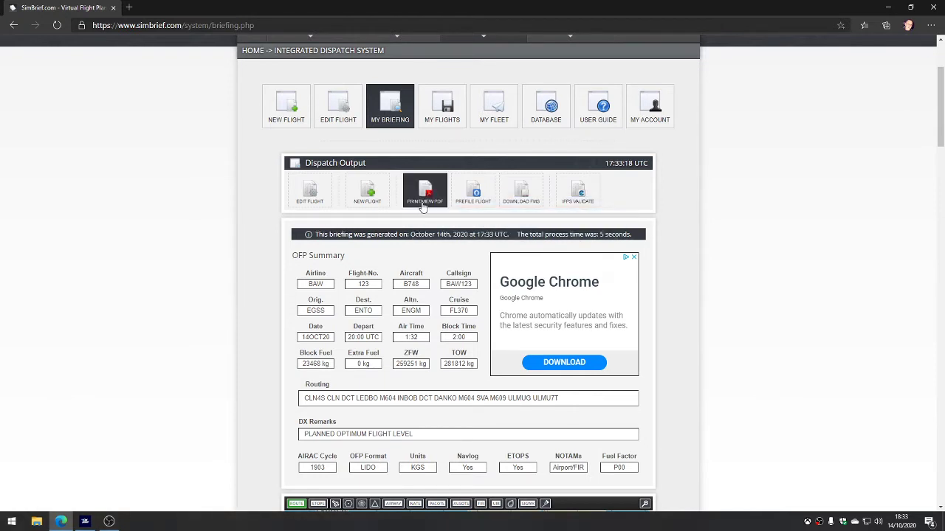
{"action": "left_click", "coordinate": [425, 191]}
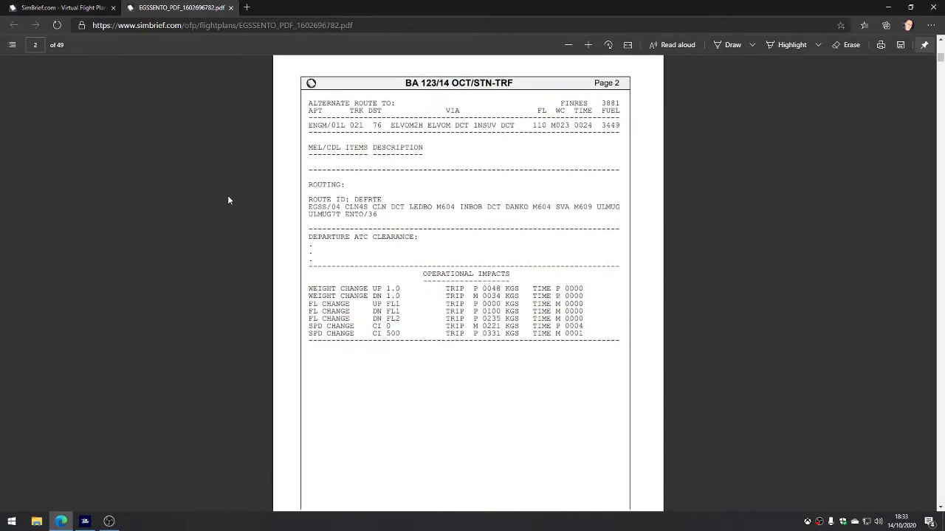
- Scroll through the OFP's weather and NOTAM pages down to the Danish entry restrictions
{"action": "scroll", "scroll_direction": "down", "scroll_amount": 3}
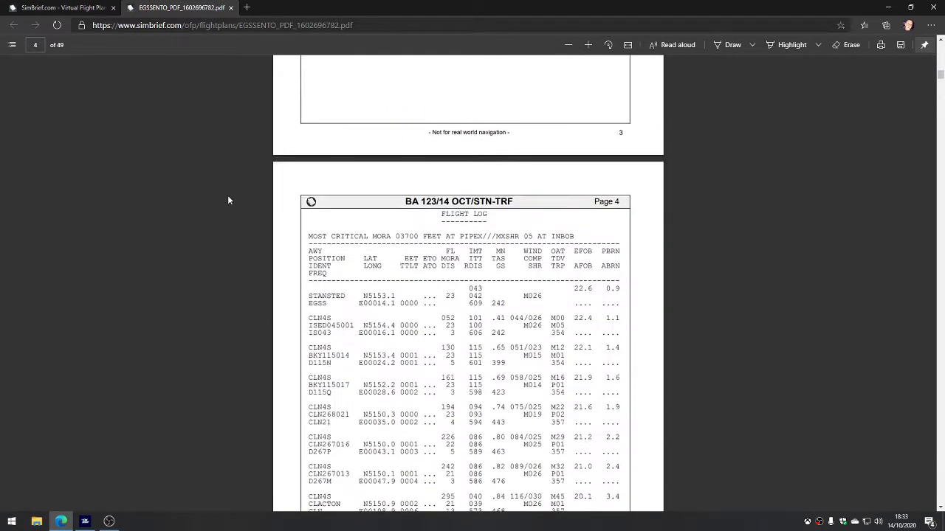
{"action": "scroll", "scroll_direction": "down", "scroll_amount": 3}
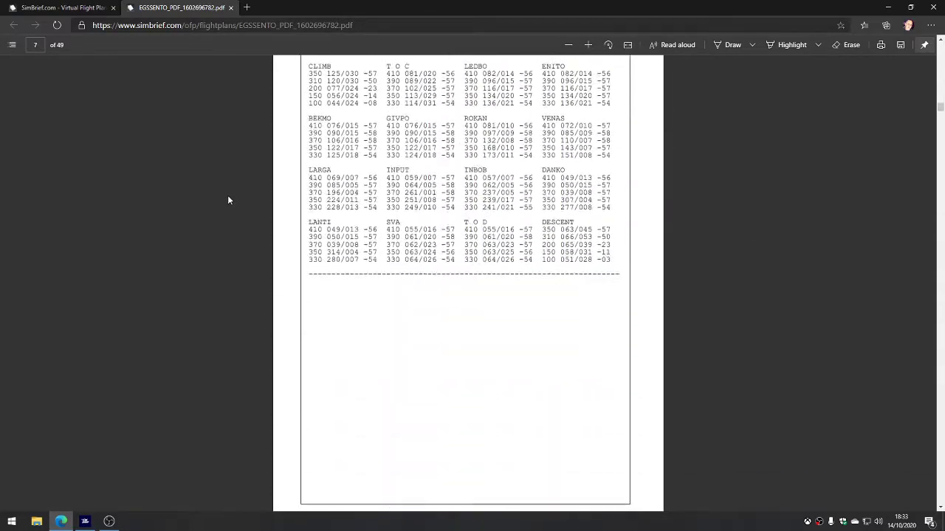
{"action": "scroll", "scroll_direction": "down", "scroll_amount": 3}
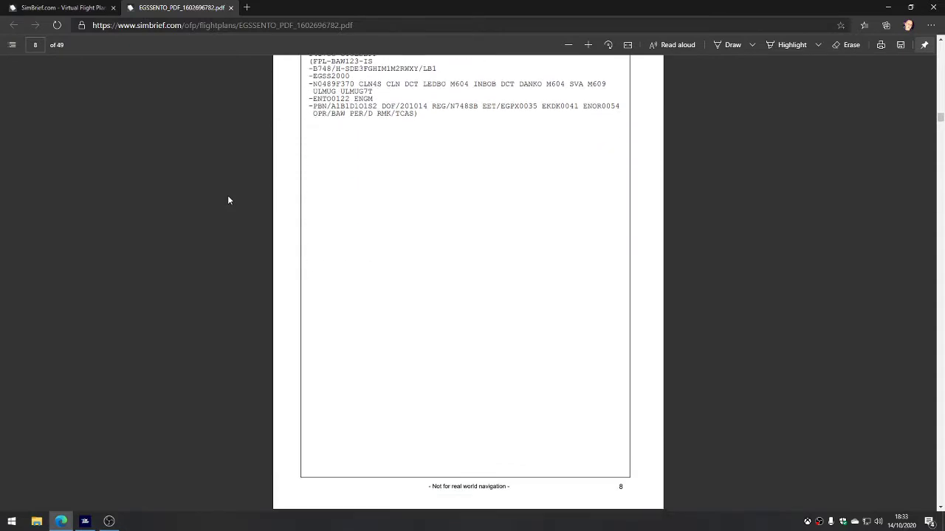
{"action": "scroll", "scroll_direction": "down", "scroll_amount": 3}
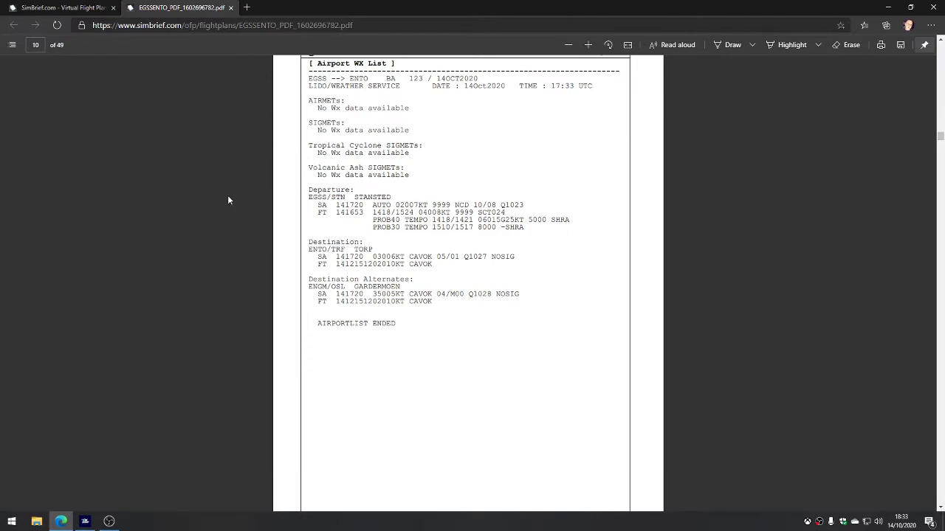
{"action": "scroll", "scroll_direction": "down", "scroll_amount": 3}
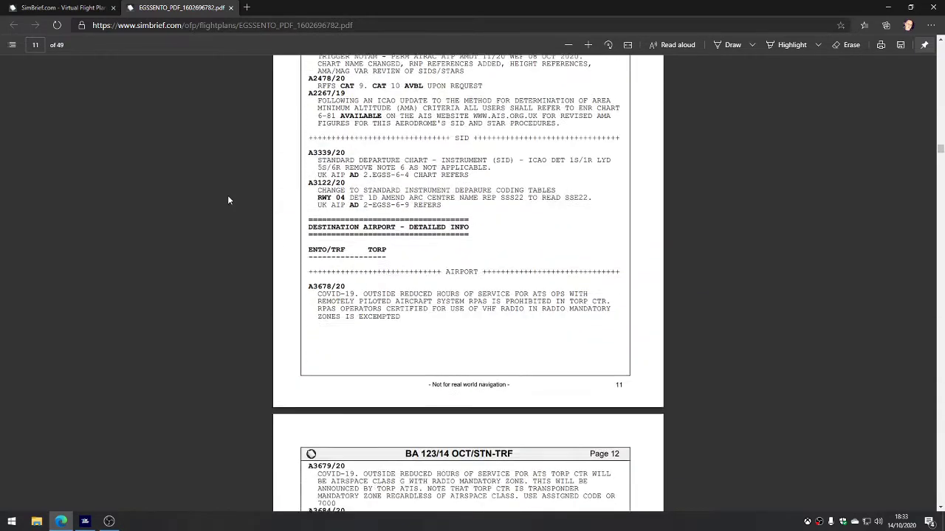
{"action": "scroll", "scroll_direction": "down", "scroll_amount": 3}
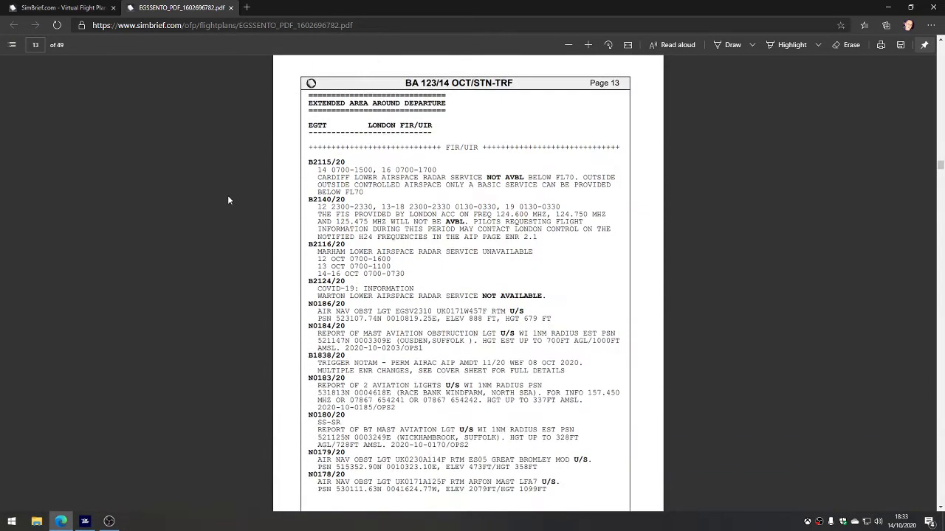
{"action": "scroll", "scroll_direction": "down", "scroll_amount": 3}
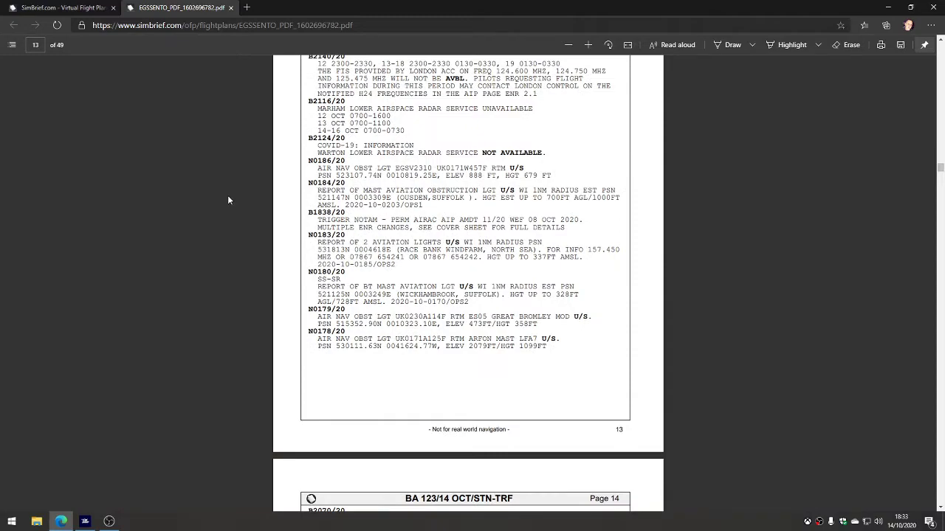
{"action": "scroll", "scroll_direction": "down", "scroll_amount": 3}
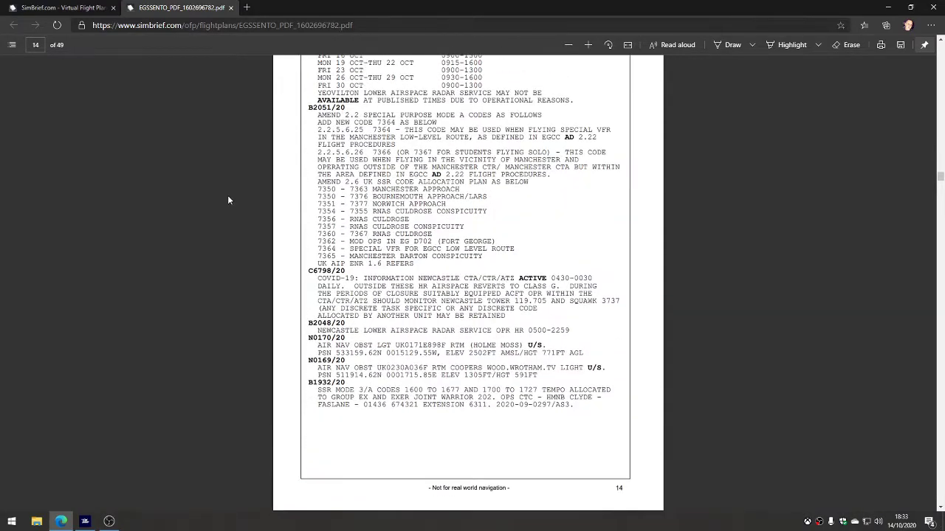
{"action": "scroll", "scroll_direction": "down", "scroll_amount": 3}
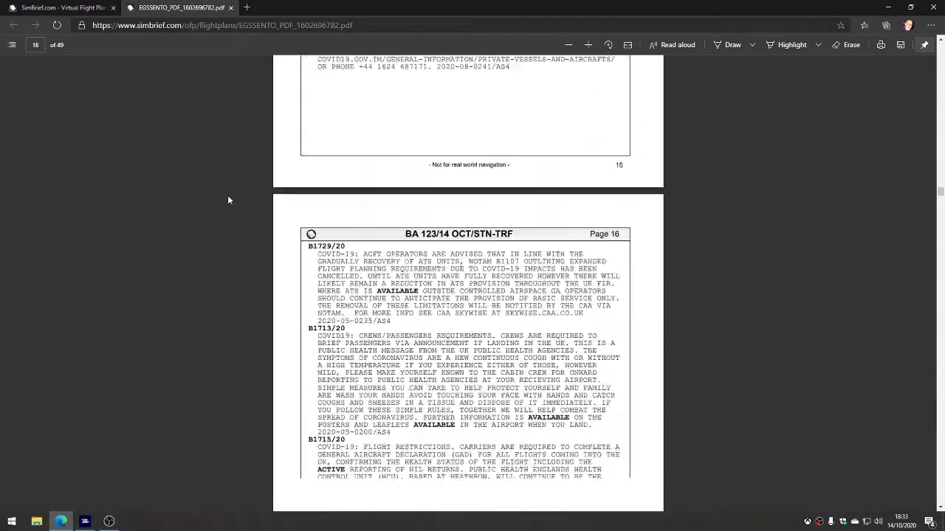
{"action": "scroll", "scroll_direction": "down", "scroll_amount": 3}
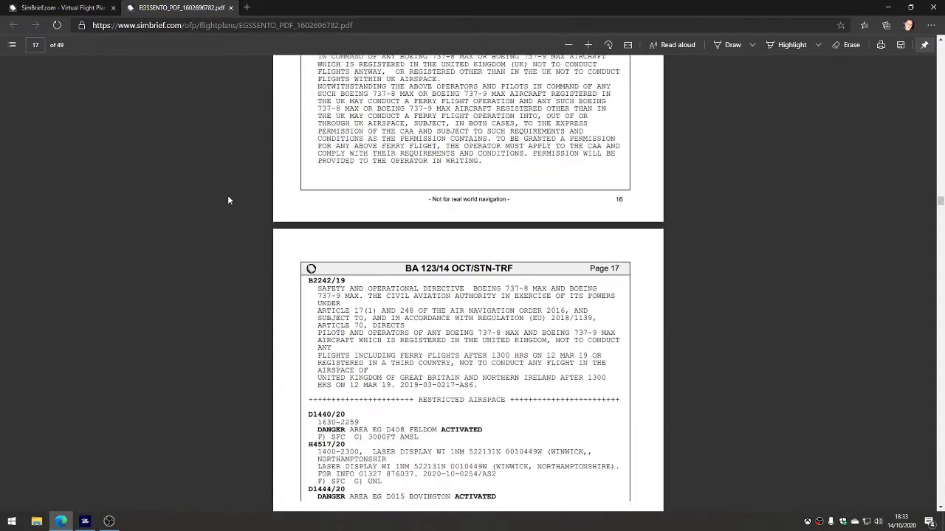
{"action": "scroll", "scroll_direction": "down", "scroll_amount": 3}
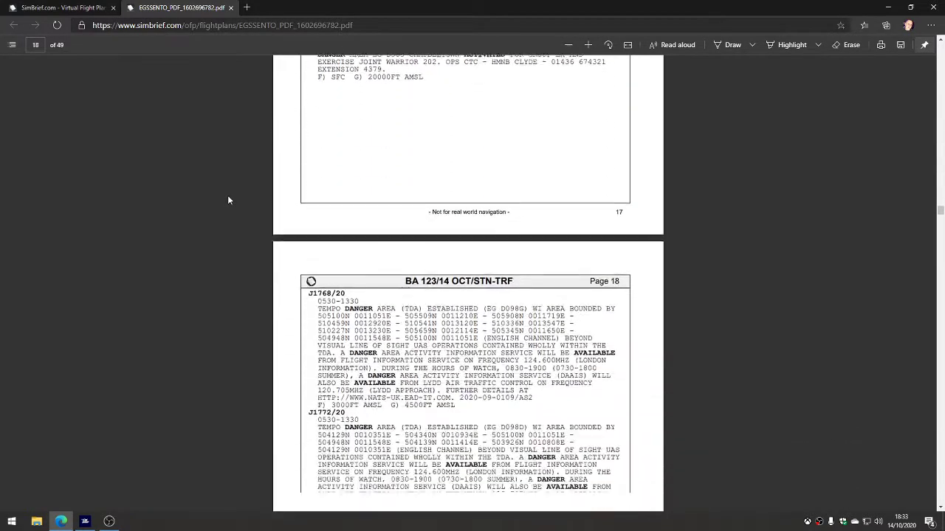
{"action": "scroll", "scroll_direction": "down", "scroll_amount": 3}
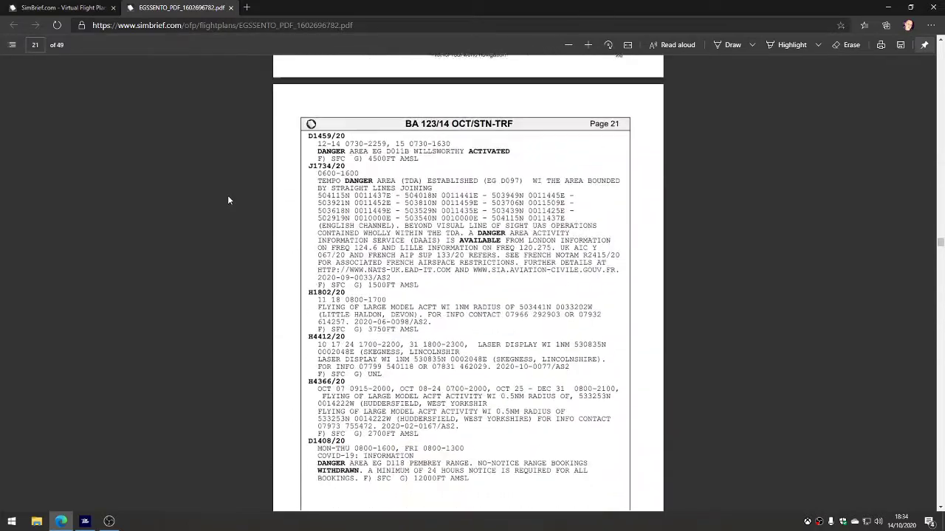
{"action": "scroll", "scroll_direction": "down", "scroll_amount": 3}
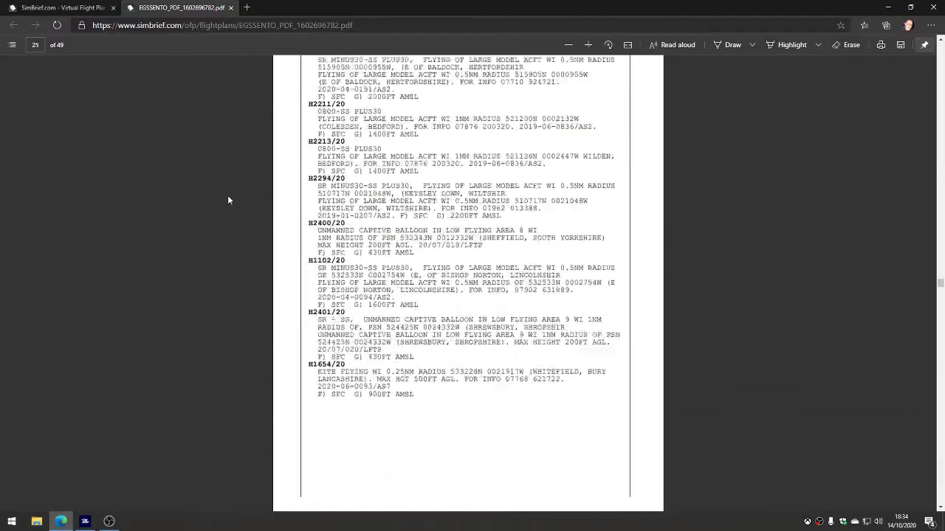
{"action": "scroll", "scroll_direction": "down", "scroll_amount": 3}
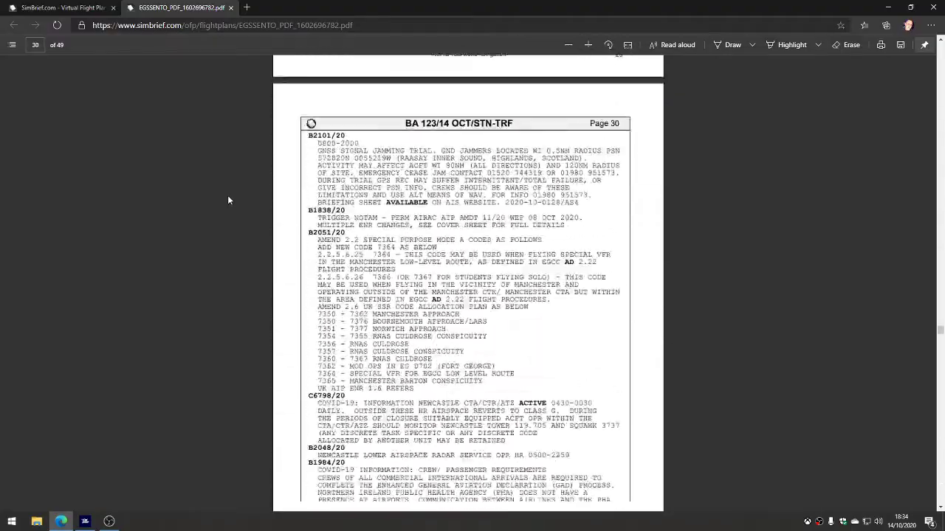
{"action": "scroll", "scroll_direction": "down", "scroll_amount": 3}
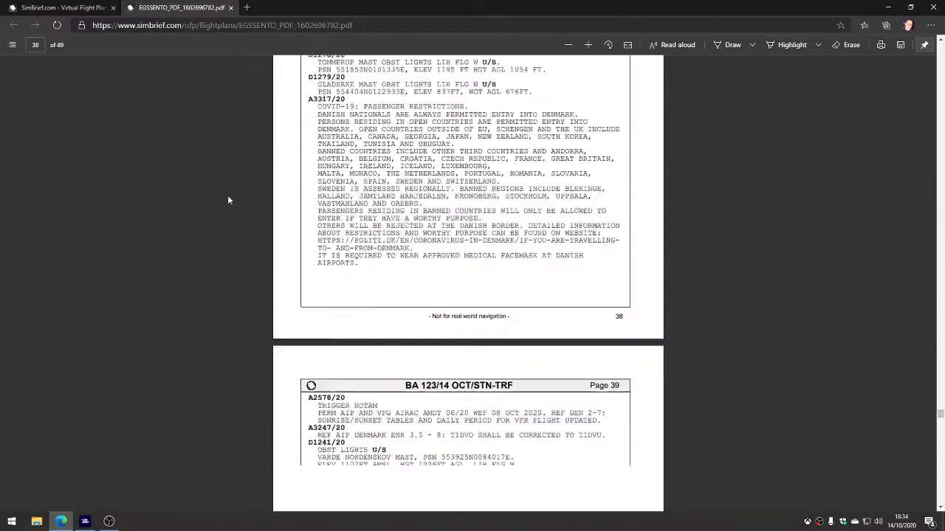
- Scroll on through the route maps, wind charts and vertical profile to the PDF's end
{"action": "scroll", "scroll_direction": "down", "scroll_amount": 3}
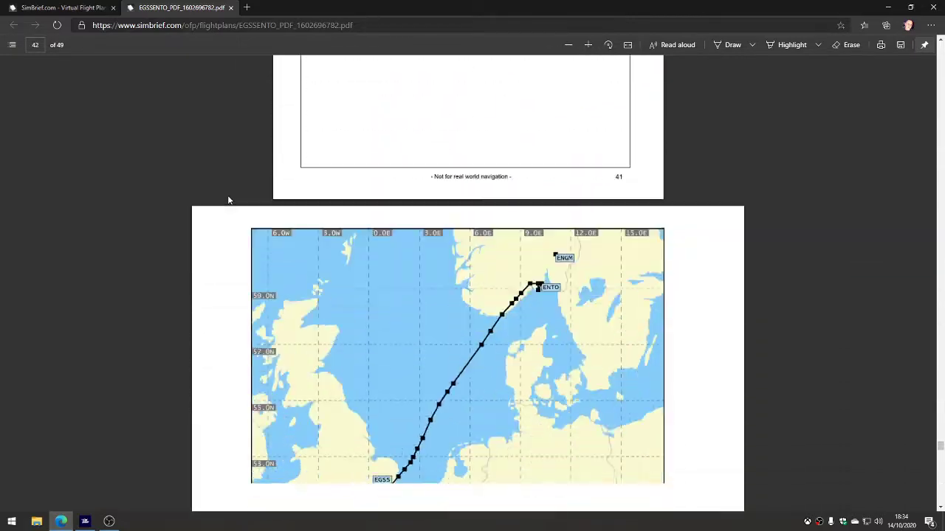
{"action": "scroll", "scroll_direction": "down", "scroll_amount": 3}
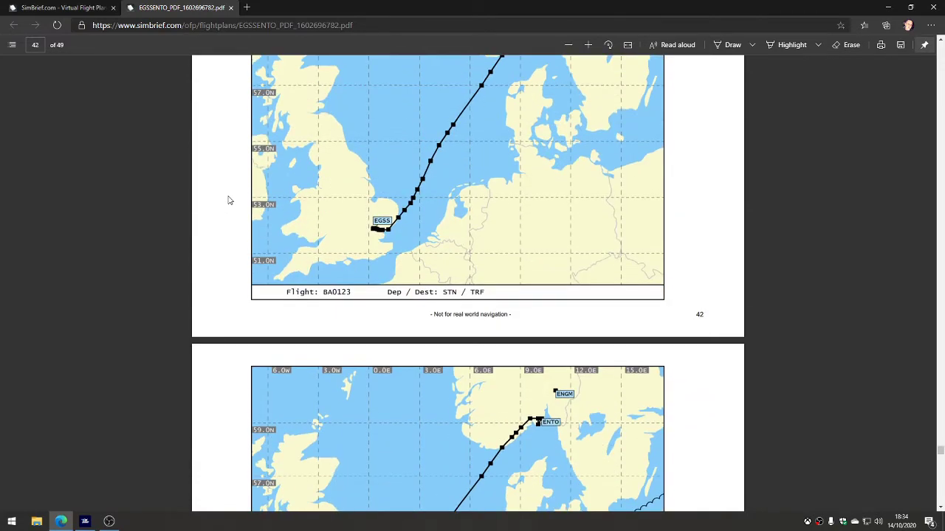
{"action": "scroll", "scroll_direction": "down", "scroll_amount": 3}
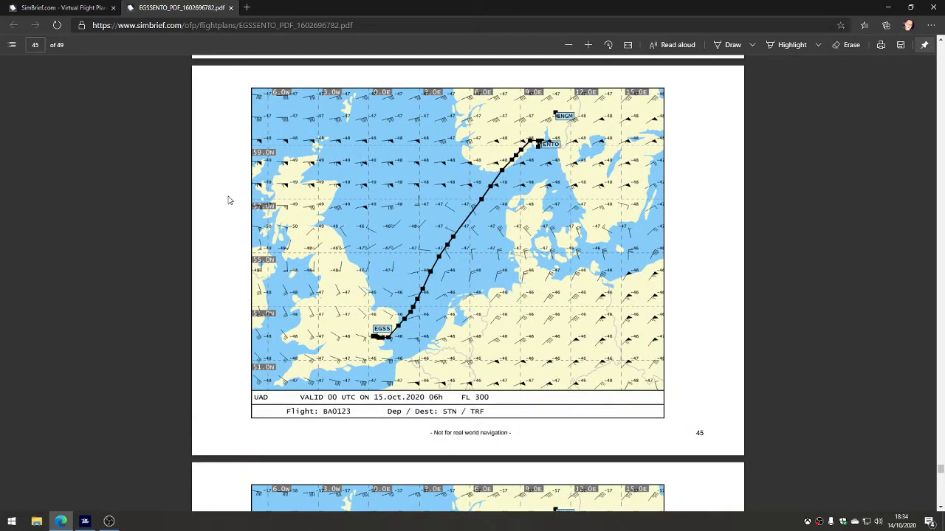
{"action": "scroll", "scroll_direction": "down", "scroll_amount": 3}
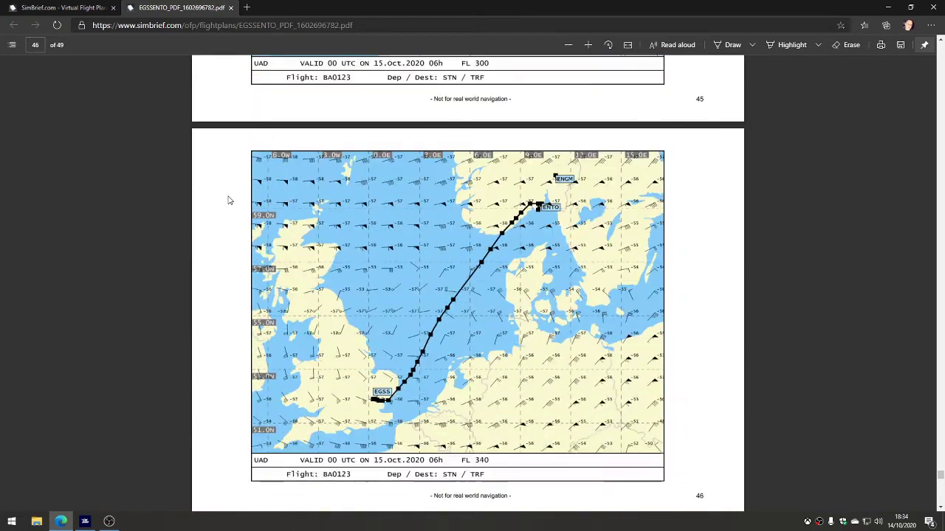
{"action": "scroll", "scroll_direction": "down", "scroll_amount": 3}
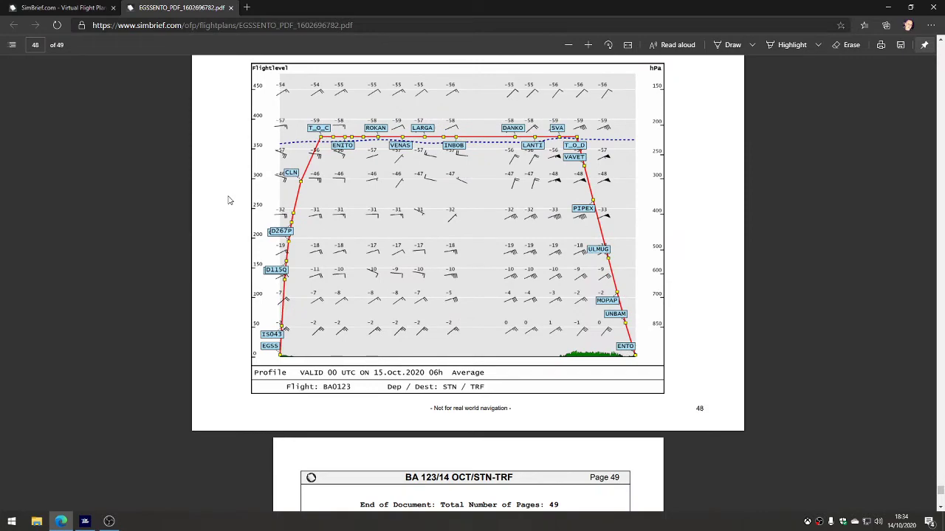
{"action": "scroll", "scroll_direction": "down", "scroll_amount": 3}
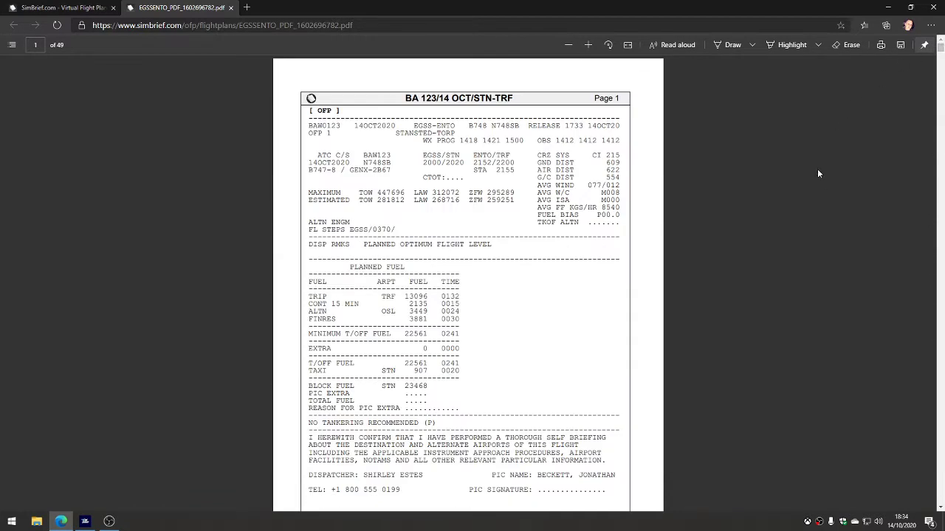
{"action": "mouse_move", "coordinate": [413, 240]}
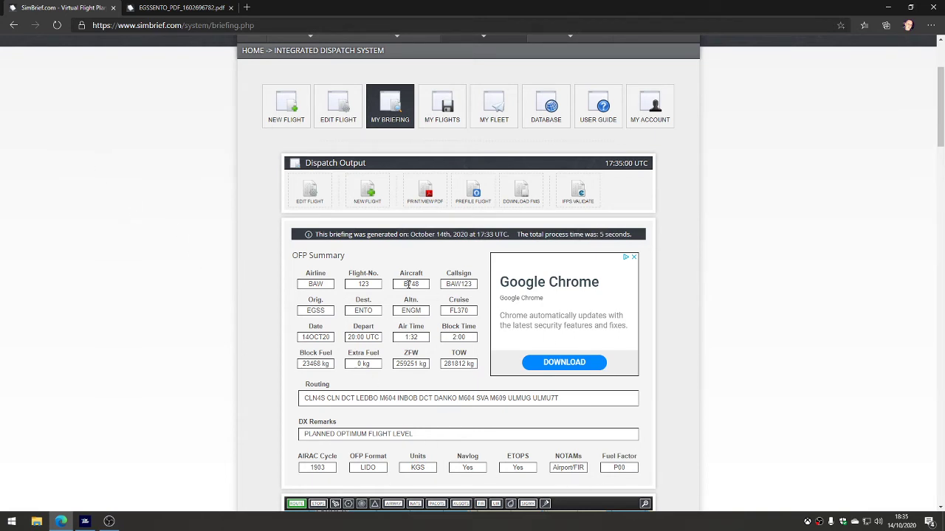
{"action": "mouse_move", "coordinate": [510, 223]}
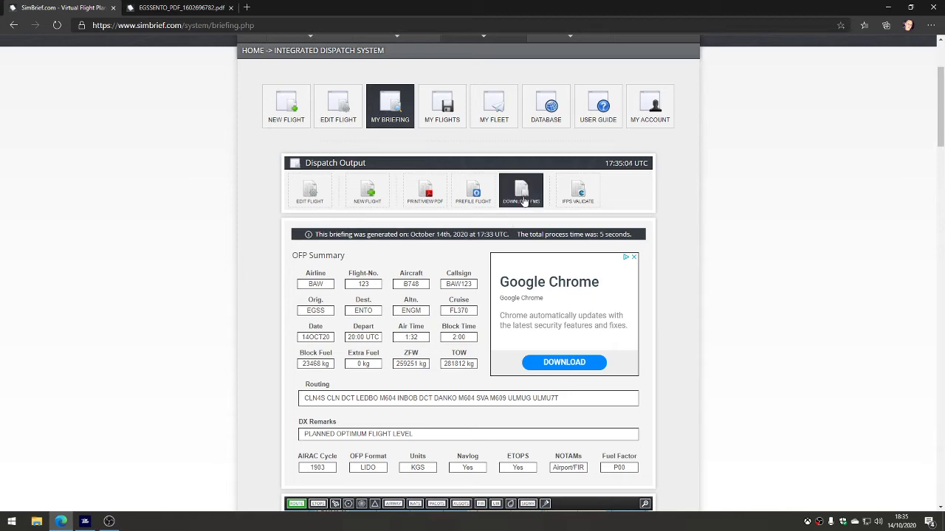
{"action": "mouse_move", "coordinate": [521, 190]}
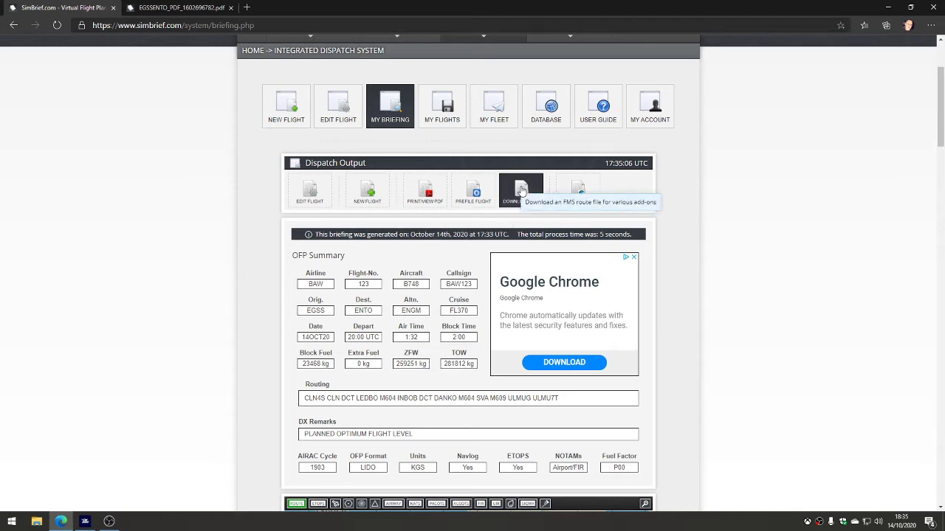
- Choose Download FMS and go to the SimBrief Downloader page
{"action": "left_click", "coordinate": [521, 189]}
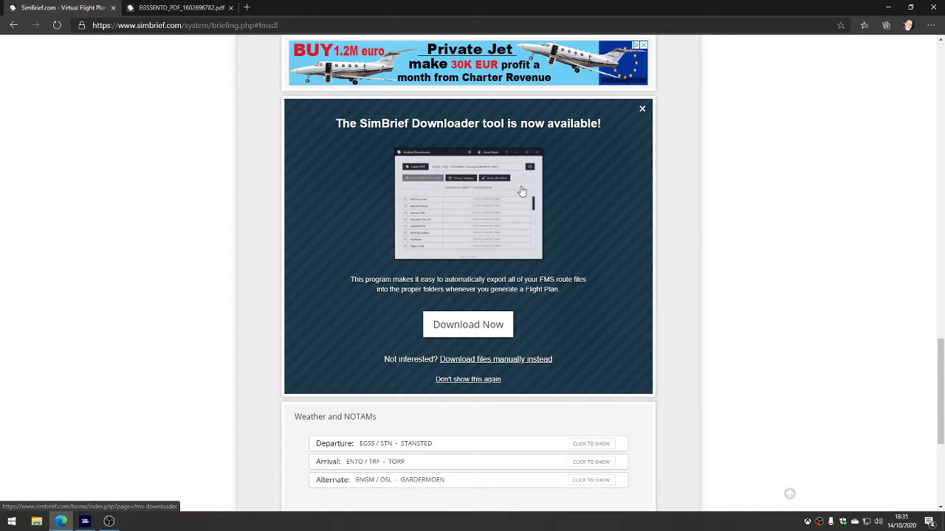
{"action": "scroll", "scroll_direction": "down", "scroll_amount": 3}
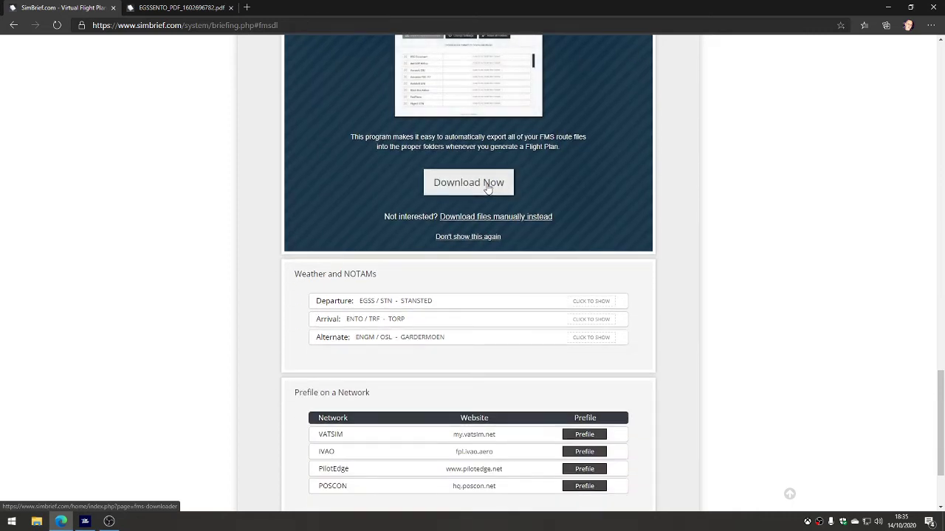
{"action": "left_click", "coordinate": [468, 183]}
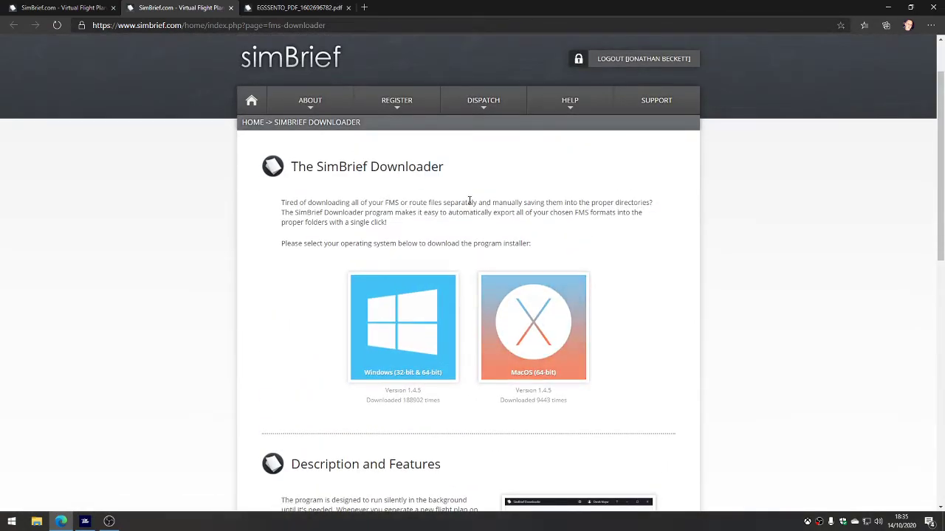
{"action": "scroll", "scroll_direction": "down", "scroll_amount": 3}
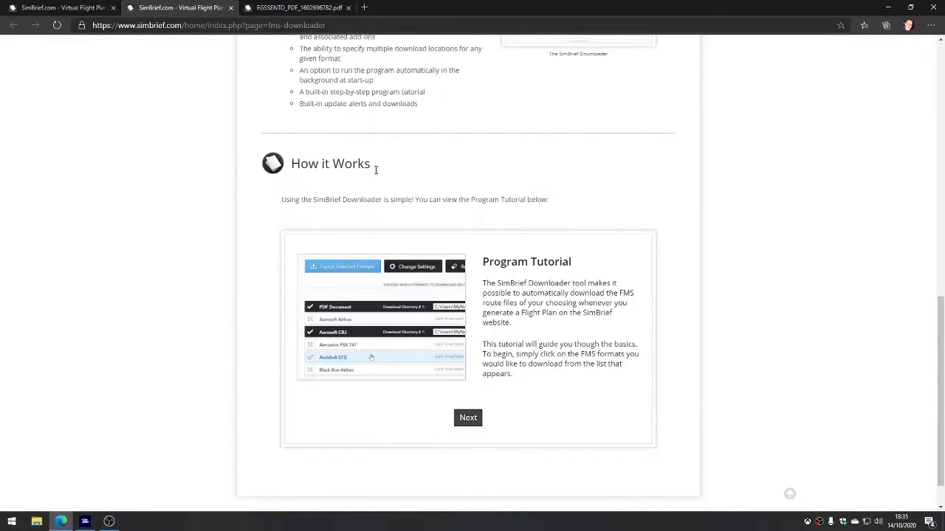
{"action": "scroll", "scroll_direction": "down", "scroll_amount": 3}
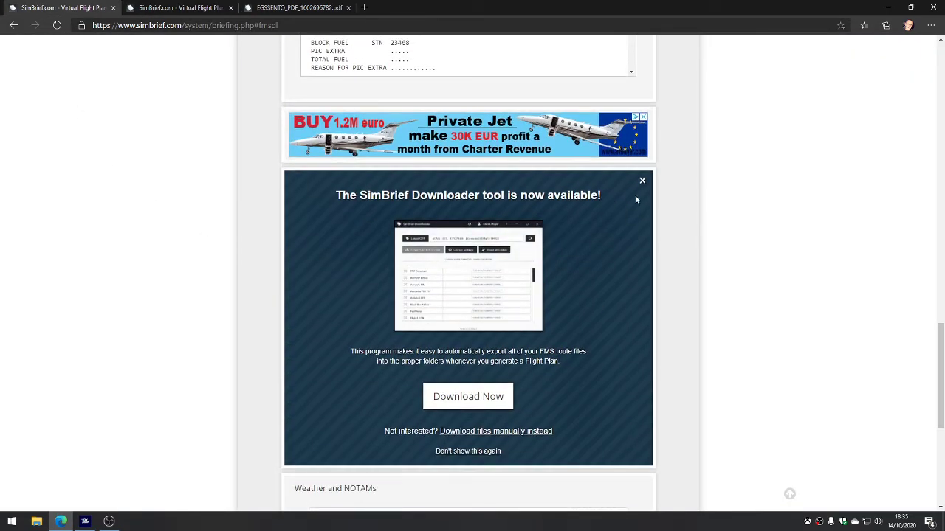
- Scroll the SimBrief briefing page down toward the Flightplan Downloads table and back up
{"action": "scroll", "scroll_direction": "down", "scroll_amount": 3}
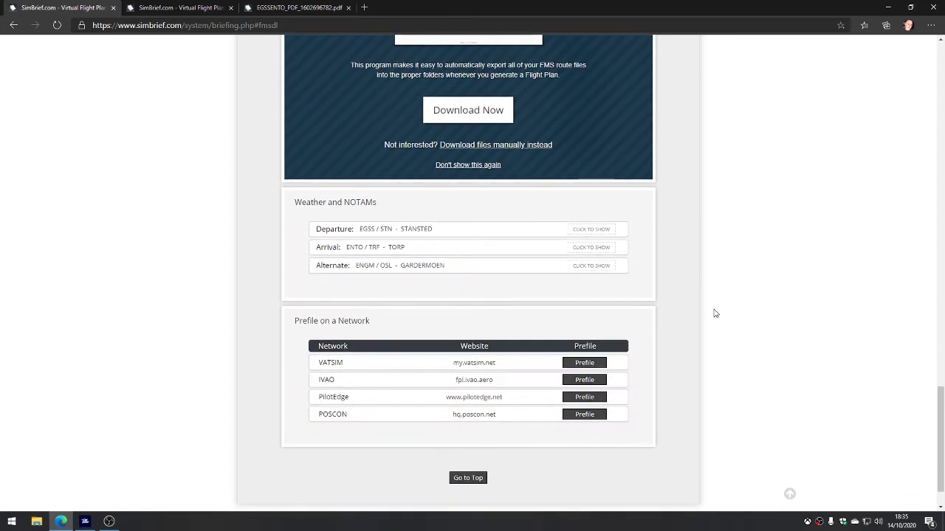
{"action": "scroll", "scroll_direction": "down", "scroll_amount": 3}
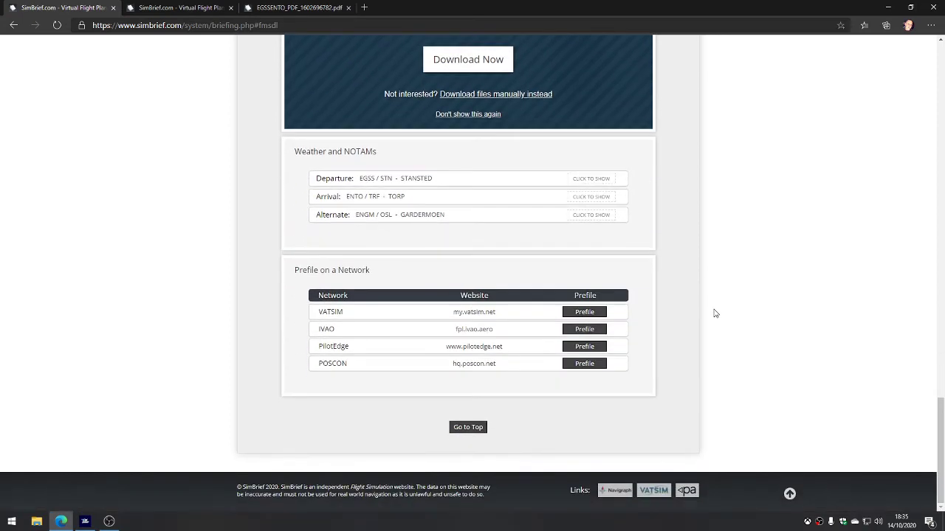
{"action": "mouse_move", "coordinate": [416, 272]}
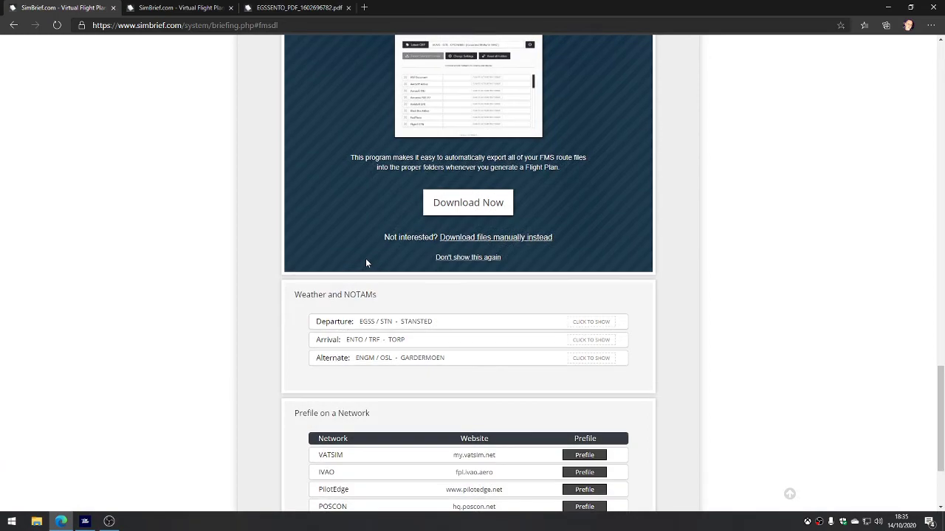
{"action": "scroll", "scroll_direction": "up", "scroll_amount": 3}
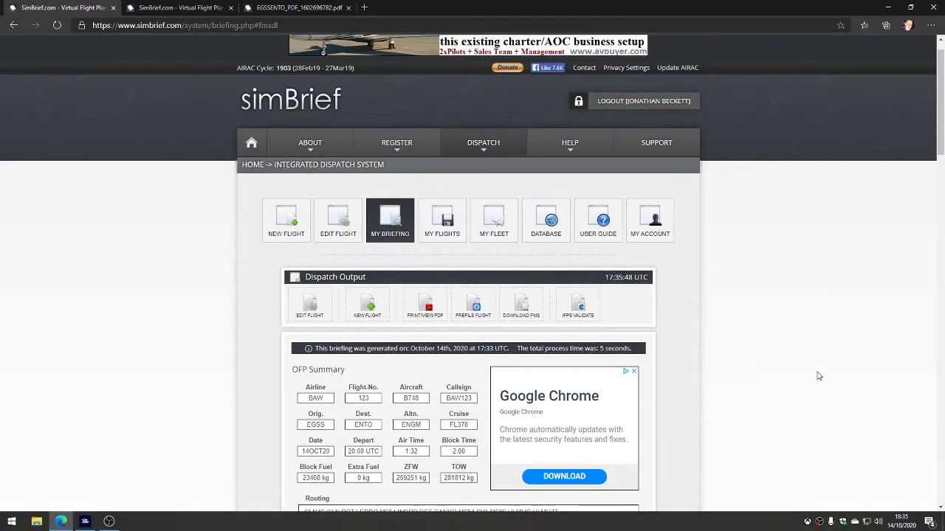
{"action": "mouse_move", "coordinate": [643, 336]}
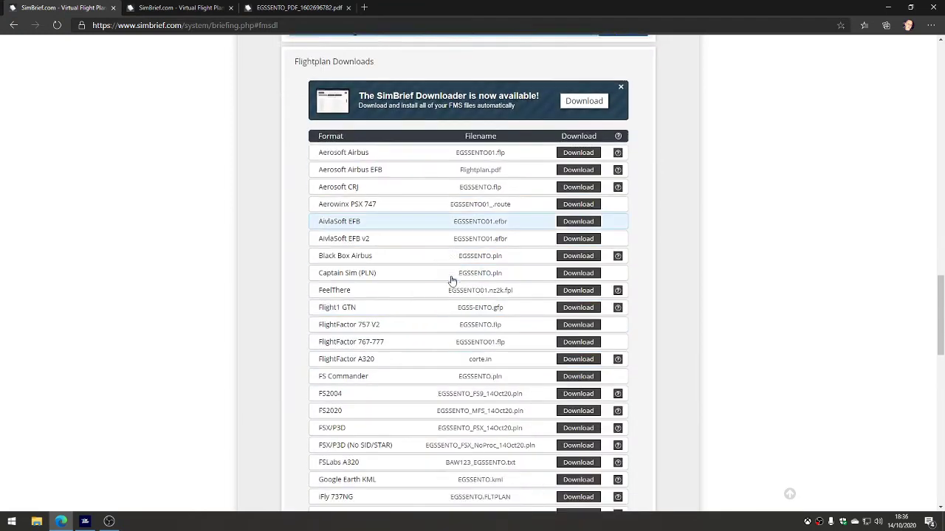
- Scroll through the Flightplan Downloads format list before switching to Microsoft Flight Simulator
{"action": "scroll", "scroll_direction": "down", "scroll_amount": 3}
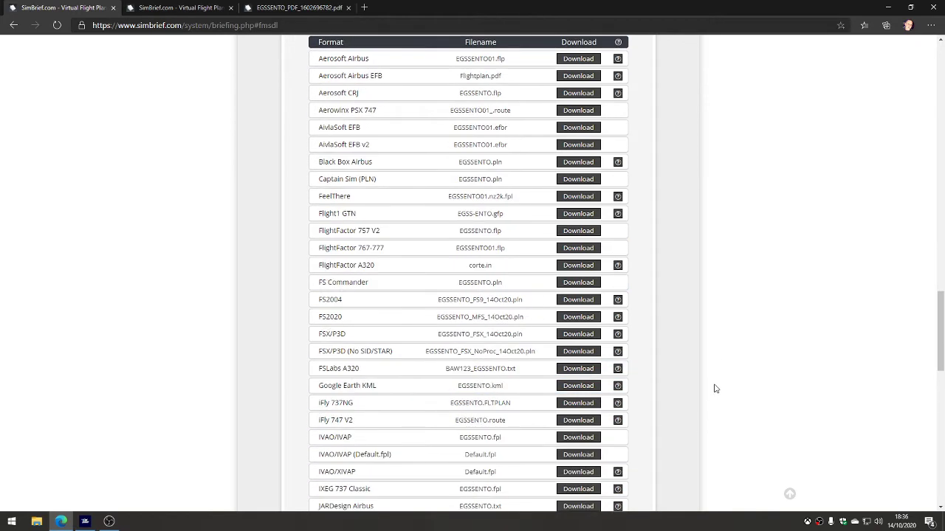
{"action": "scroll", "scroll_direction": "down", "scroll_amount": 3}
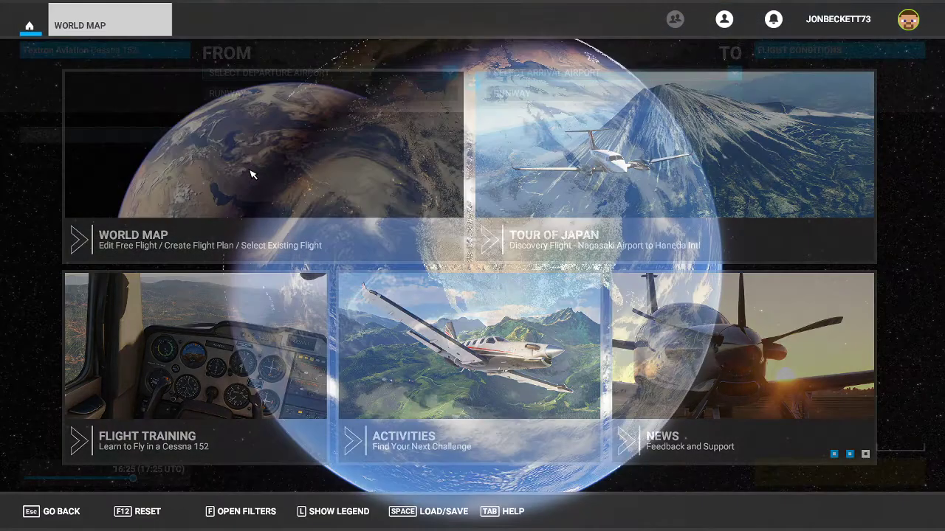
- On the World Map, choose the Boeing 747-8 Intercontinental as the aircraft
{"action": "left_click", "coordinate": [133, 239]}
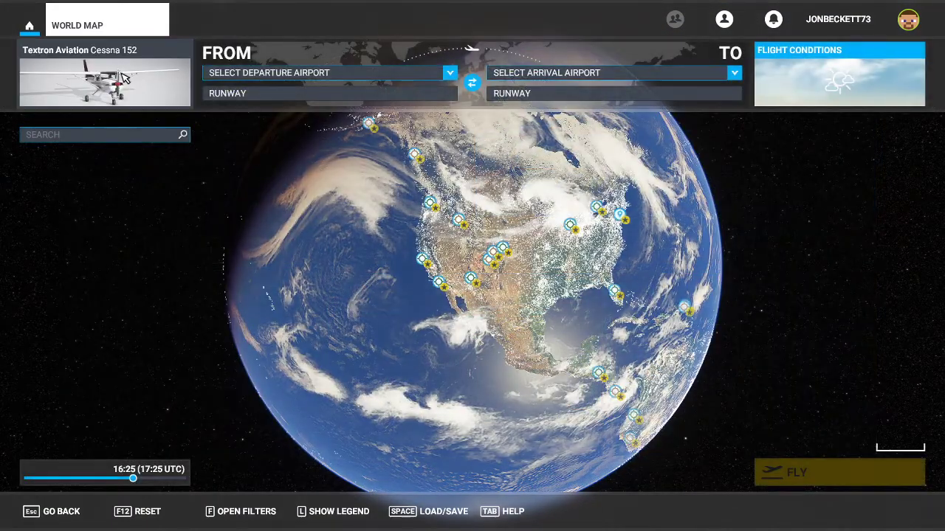
{"action": "left_click", "coordinate": [103, 73]}
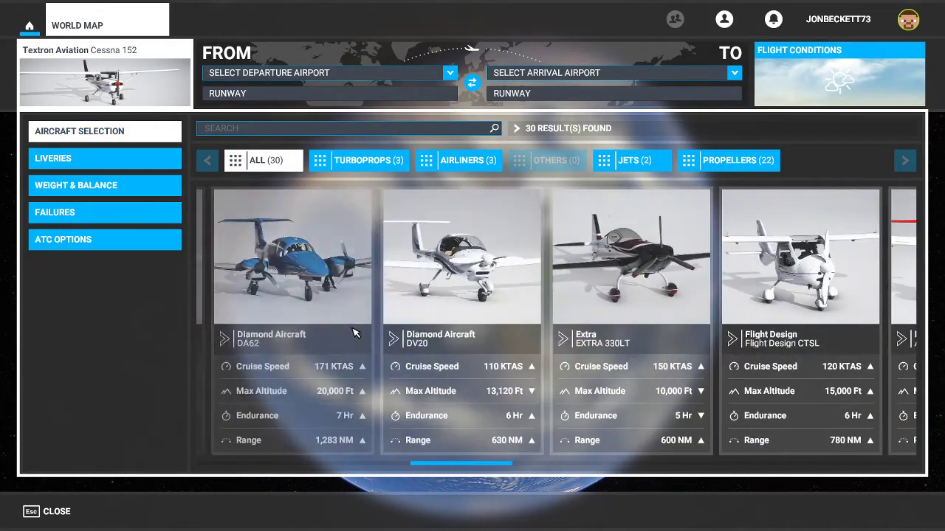
{"action": "scroll", "scroll_direction": "right", "scroll_amount": 3}
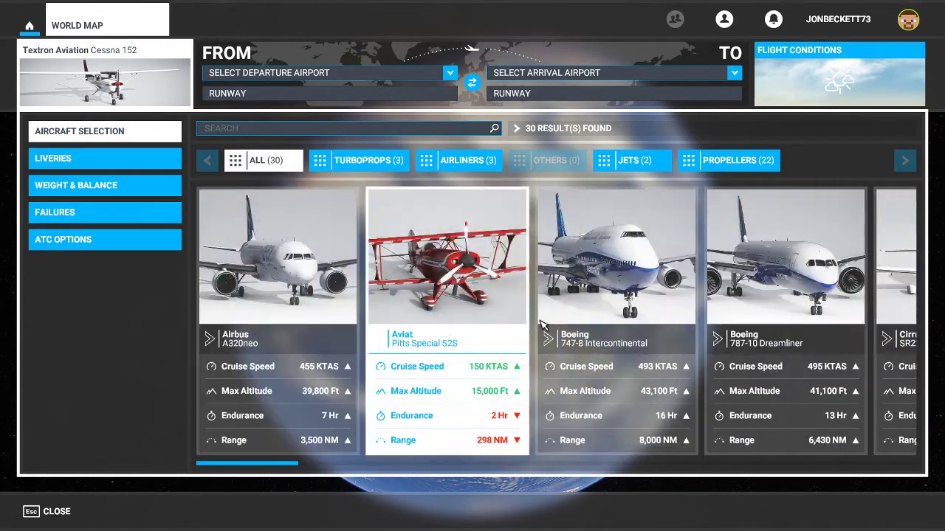
{"action": "left_click", "coordinate": [617, 258]}
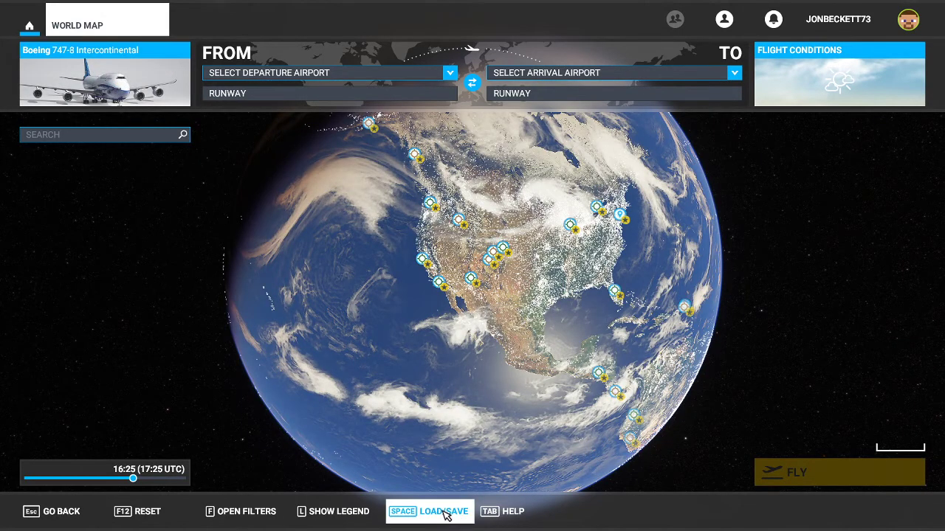
- From LOAD/SAVE, choose LOAD to bring up the flight plan file browser
{"action": "left_click", "coordinate": [428, 510]}
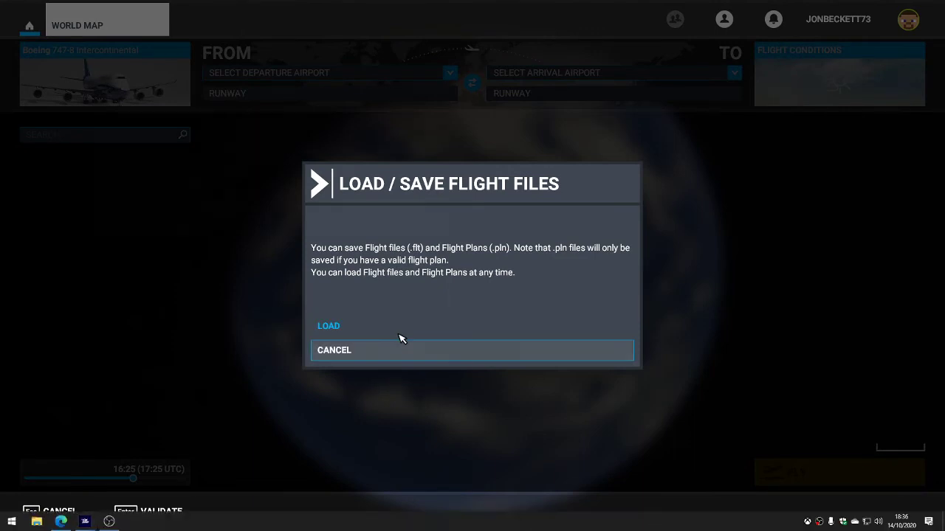
{"action": "left_click", "coordinate": [327, 326]}
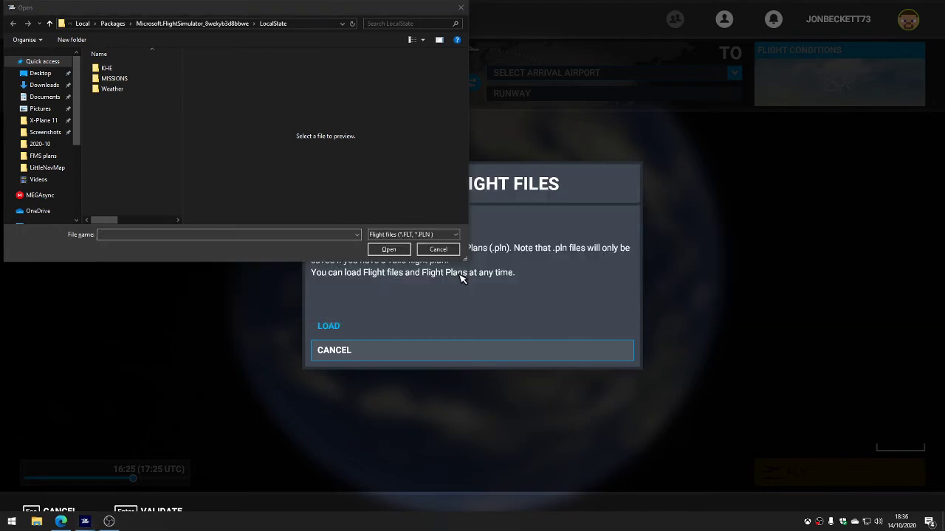
{"action": "left_click", "coordinate": [437, 248]}
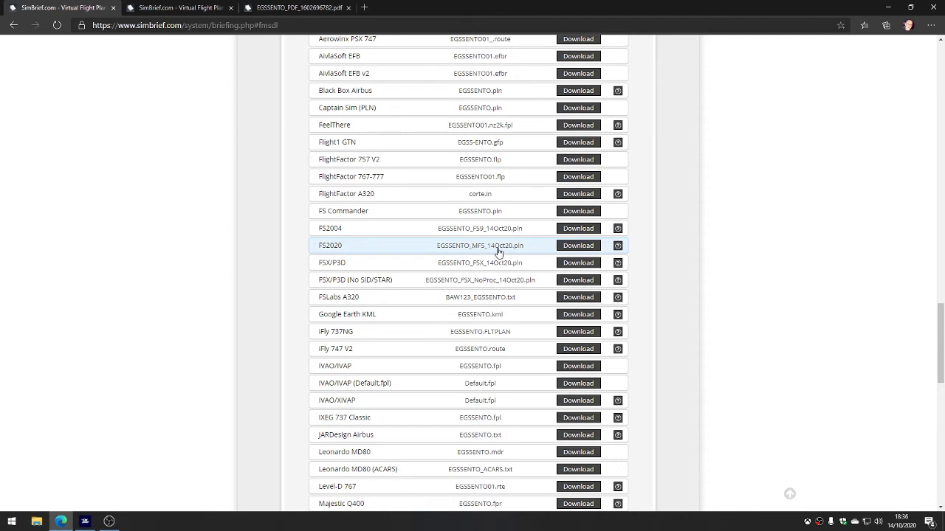
- Download the EGSSENTO flight plan in FS2020 .pln format from the Flightplan Downloads table
{"action": "scroll", "scroll_direction": "down", "scroll_amount": 3}
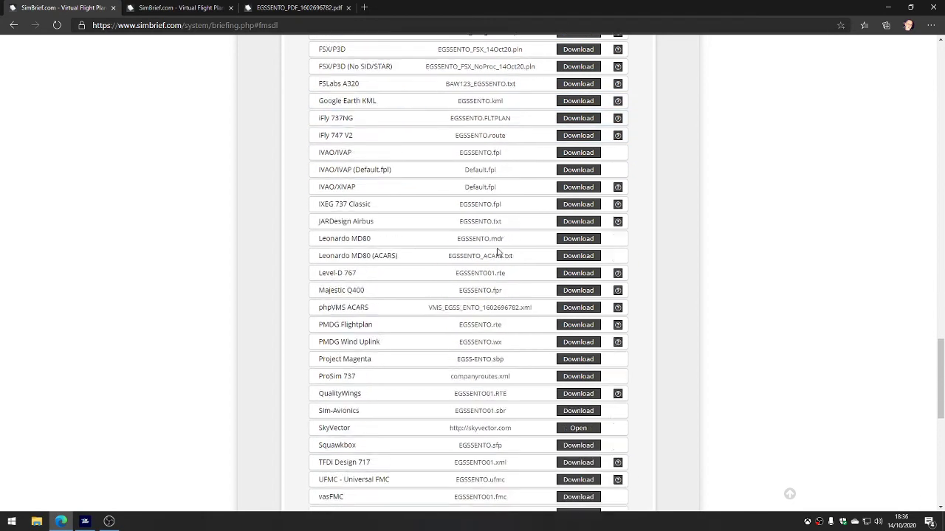
{"action": "scroll", "scroll_direction": "up", "scroll_amount": 3}
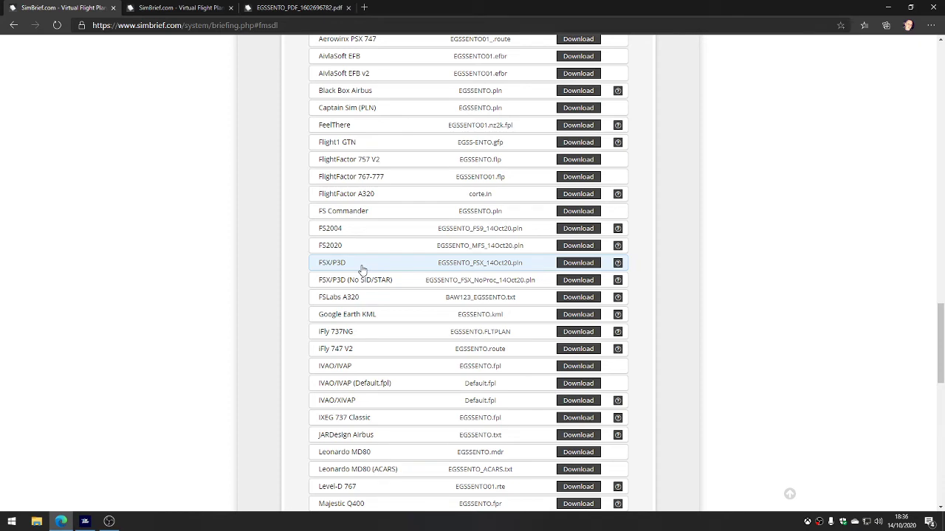
{"action": "scroll", "scroll_direction": "down", "scroll_amount": 3}
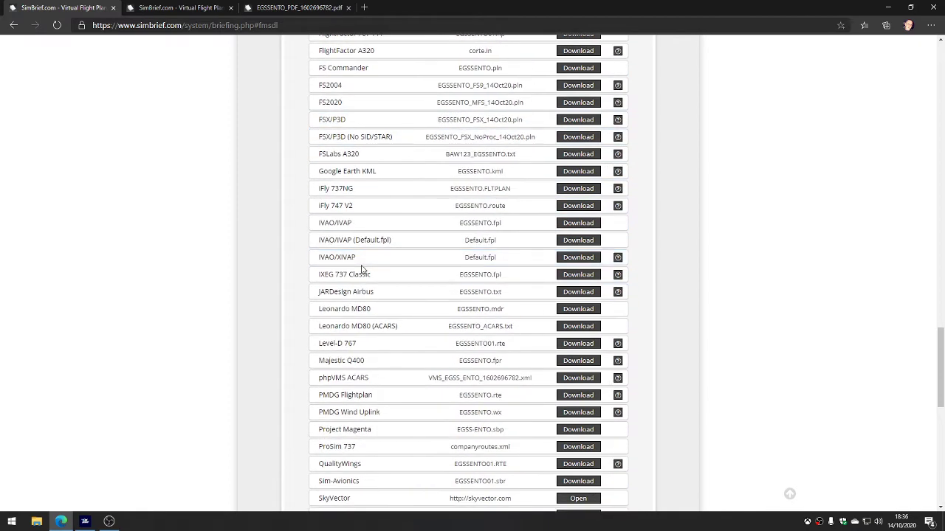
{"action": "scroll", "scroll_direction": "down", "scroll_amount": 3}
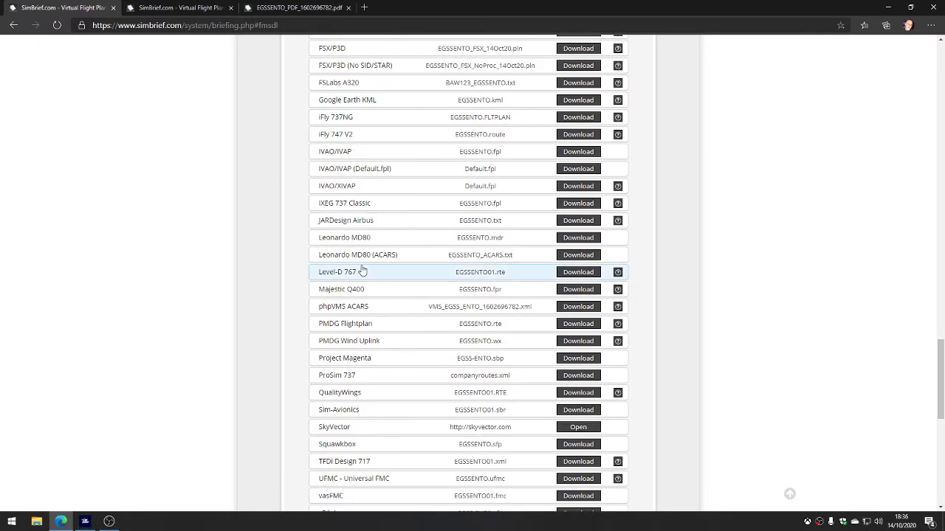
{"action": "scroll", "scroll_direction": "down", "scroll_amount": 3}
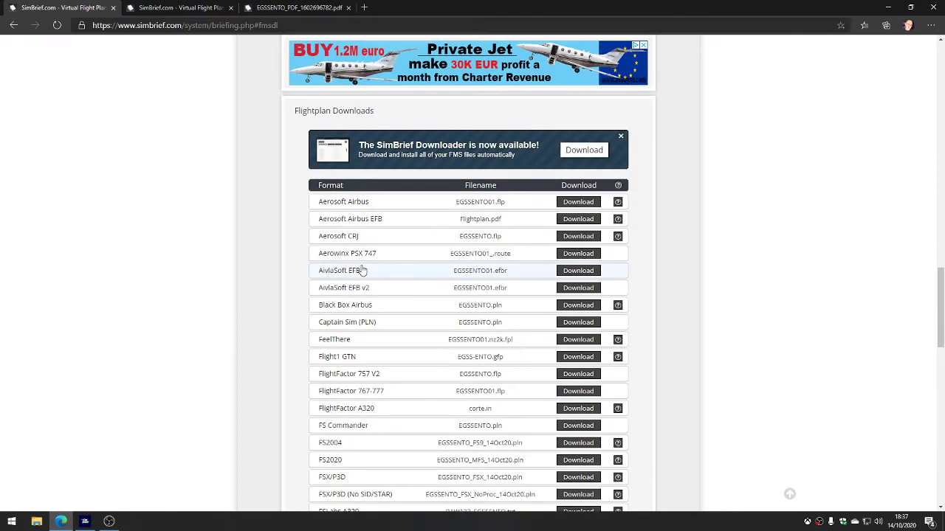
{"action": "scroll", "scroll_direction": "down", "scroll_amount": 3}
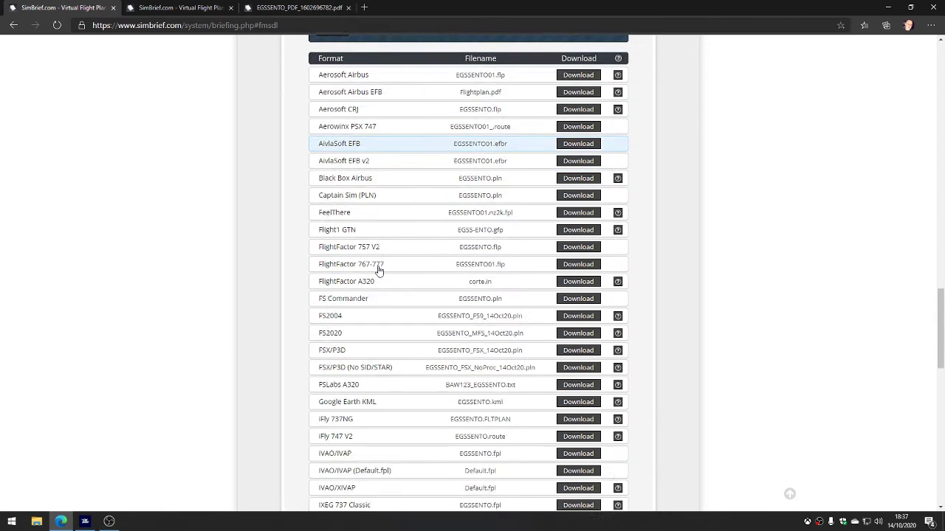
{"action": "scroll", "scroll_direction": "down", "scroll_amount": 3}
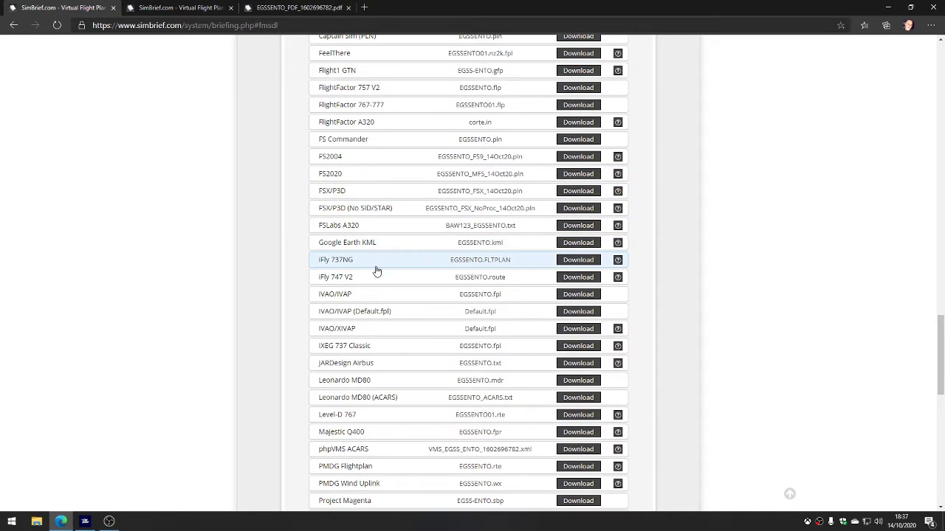
{"action": "scroll", "scroll_direction": "down", "scroll_amount": 3}
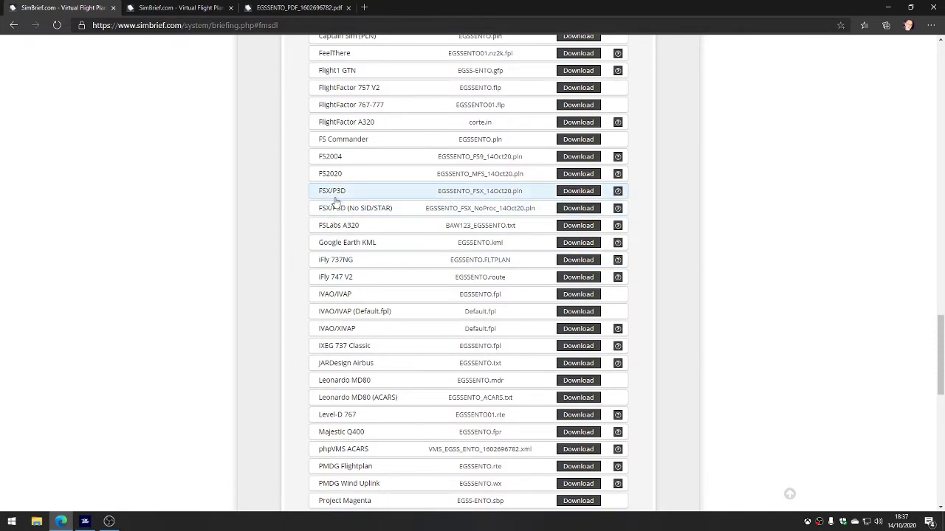
{"action": "mouse_move", "coordinate": [342, 198]}
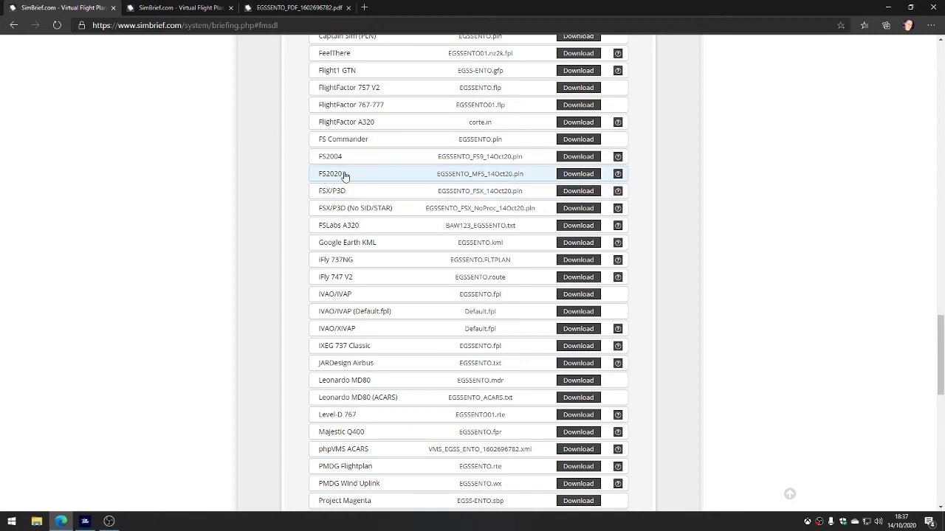
{"action": "left_click", "coordinate": [579, 174]}
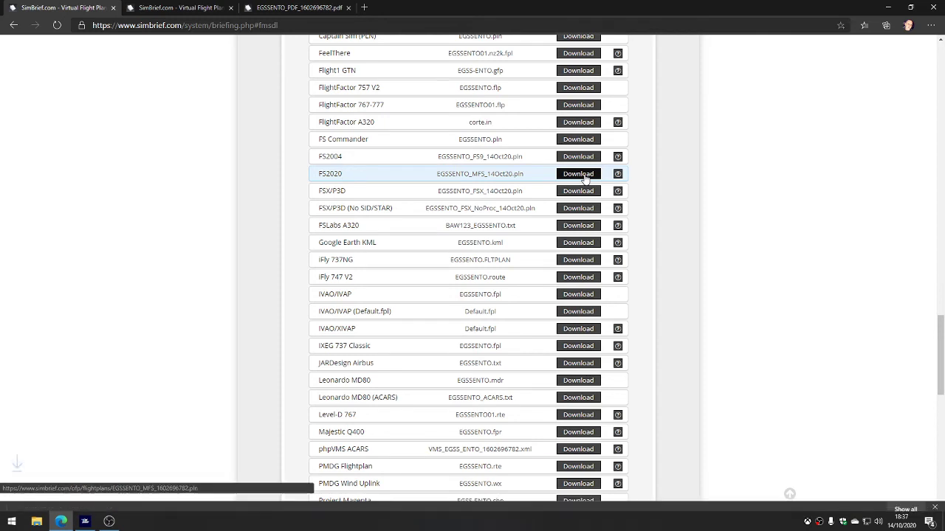
{"action": "left_click", "coordinate": [578, 174]}
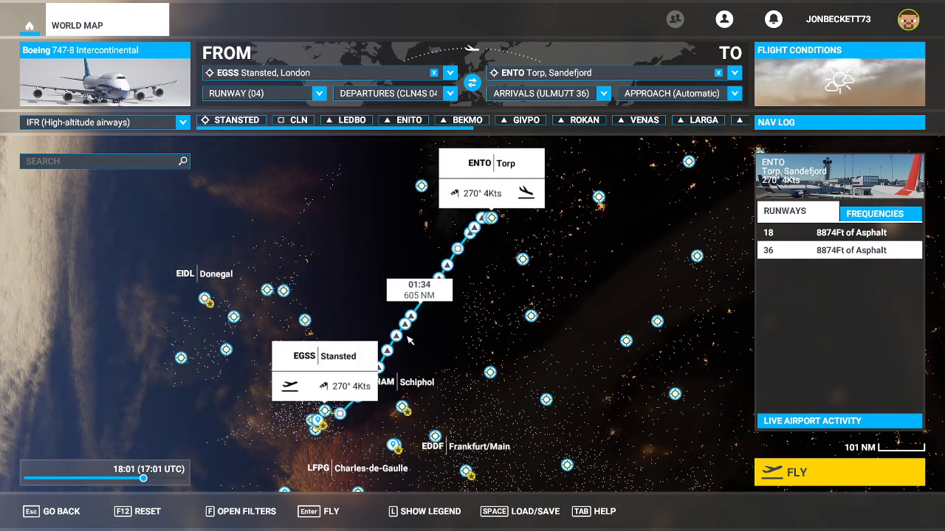
{"action": "mouse_move", "coordinate": [509, 344]}
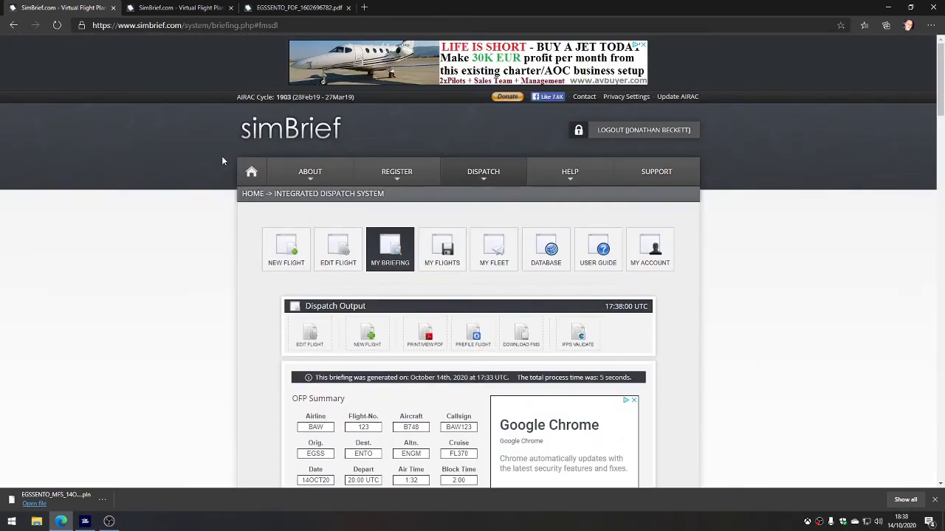
{"action": "mouse_move", "coordinate": [251, 174]}
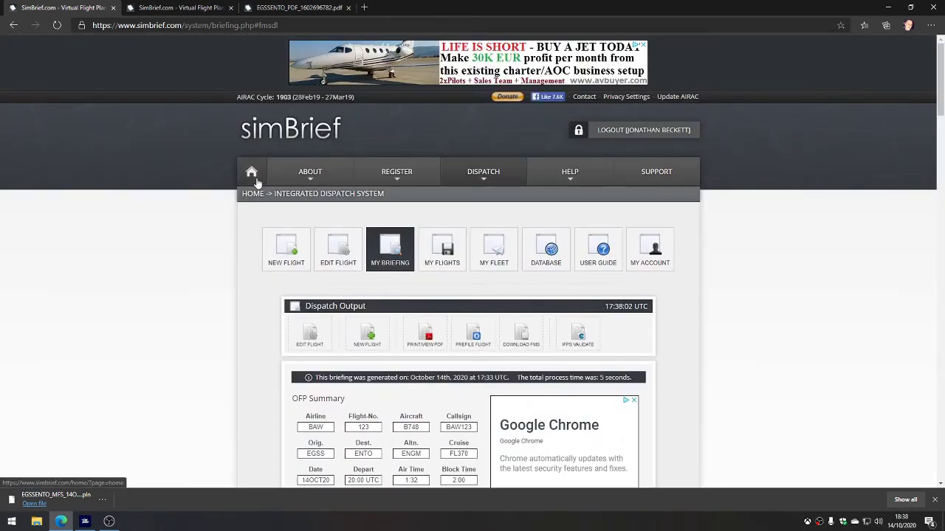